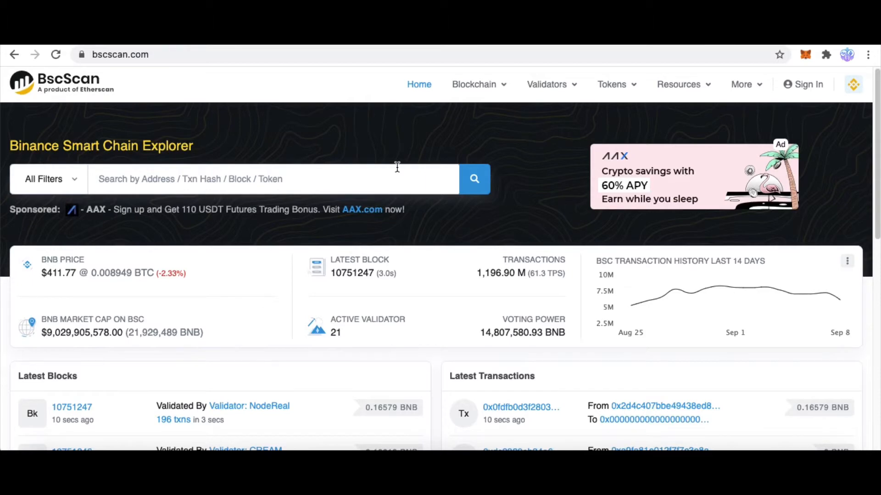
mouse_move(395, 173)
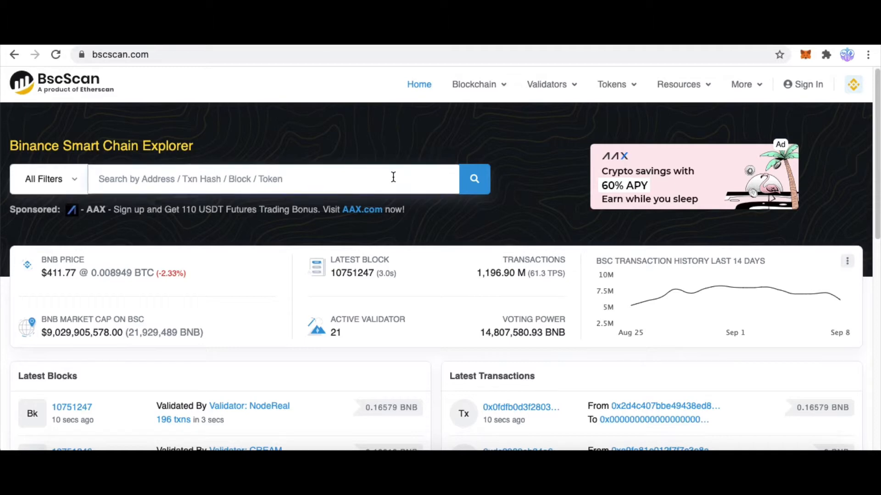
- Paste the address 0x3bD818Fc88947A5F84DdbC66CE0bE35941c0c797 into the BscScan search box
type("0x3bD818Fc88947A5F84DdbC66CE0bE35941c0c797")
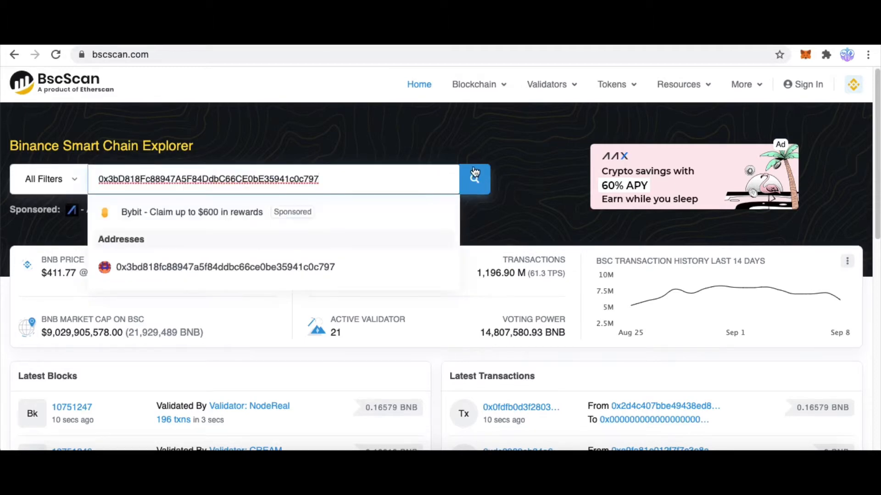
mouse_move(370, 151)
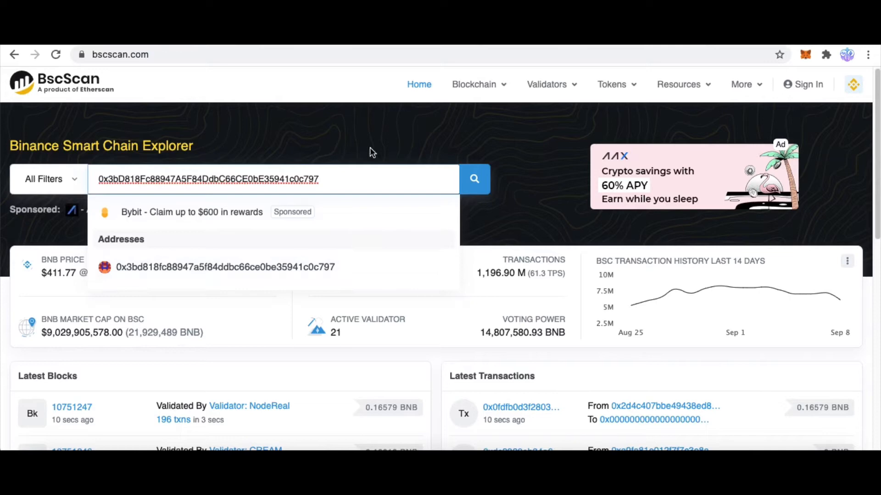
mouse_move(418, 170)
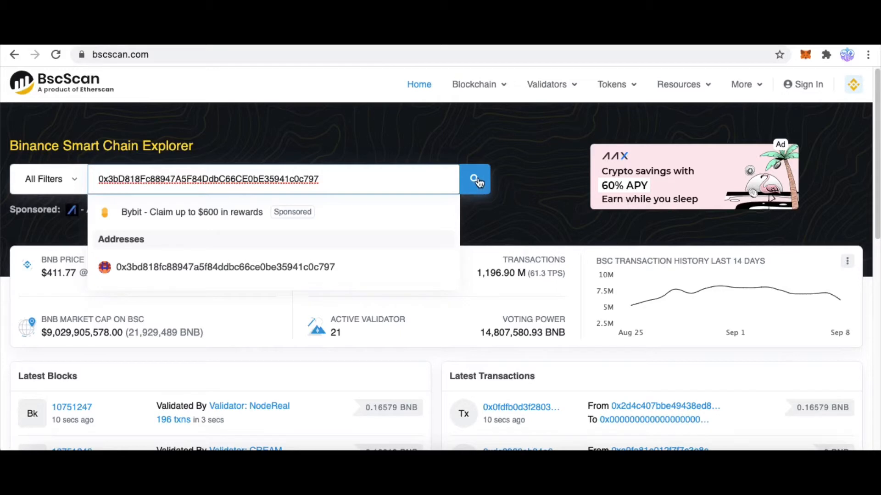
- Search for the address to open its contract page and scroll down to the tabs
left_click(475, 179)
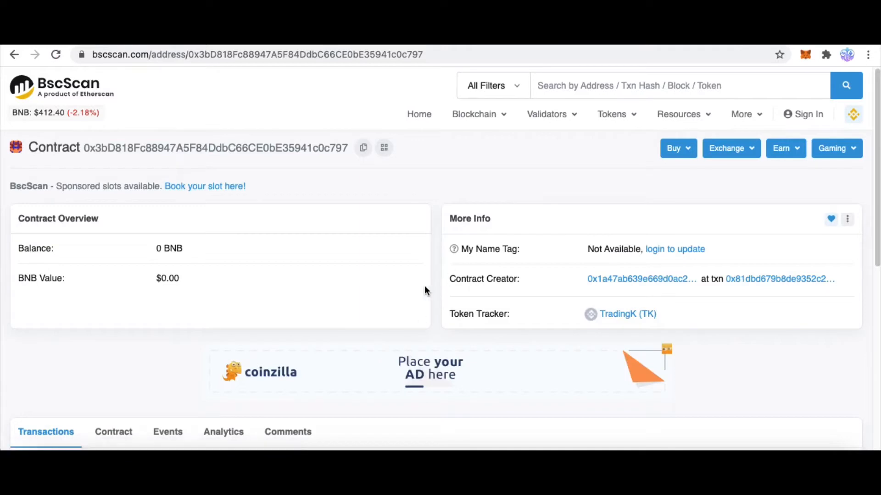
mouse_move(250, 164)
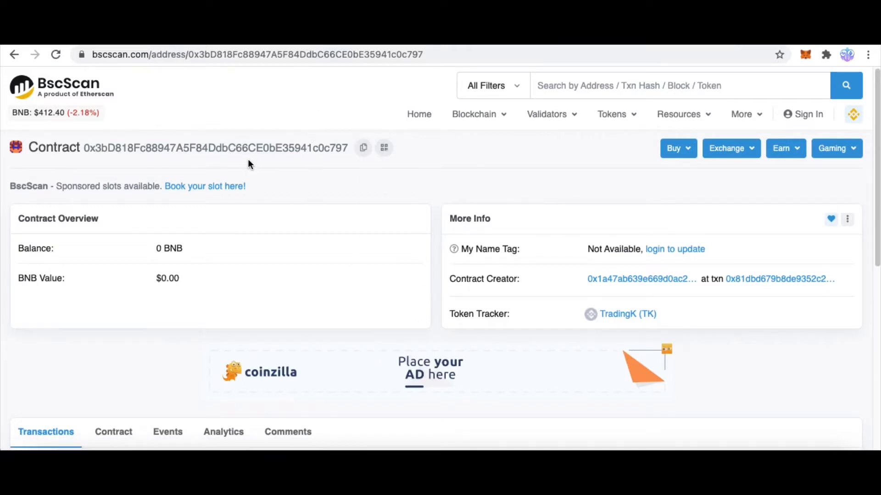
mouse_move(398, 180)
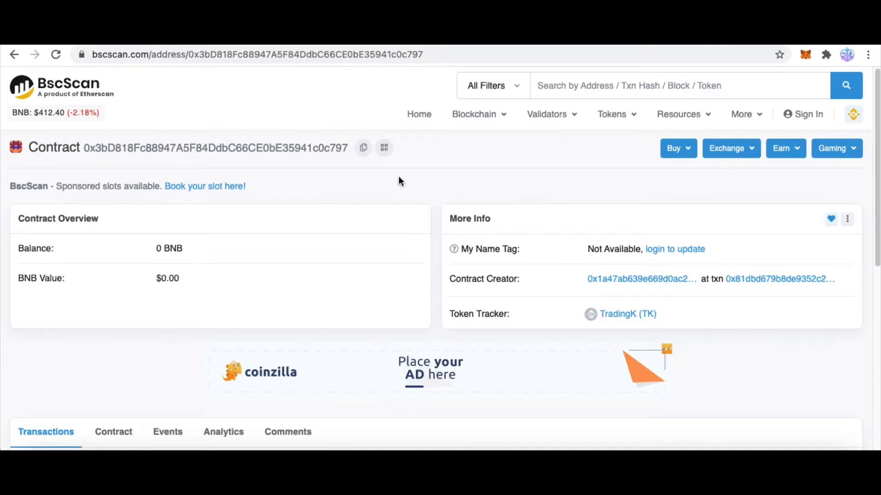
mouse_move(404, 201)
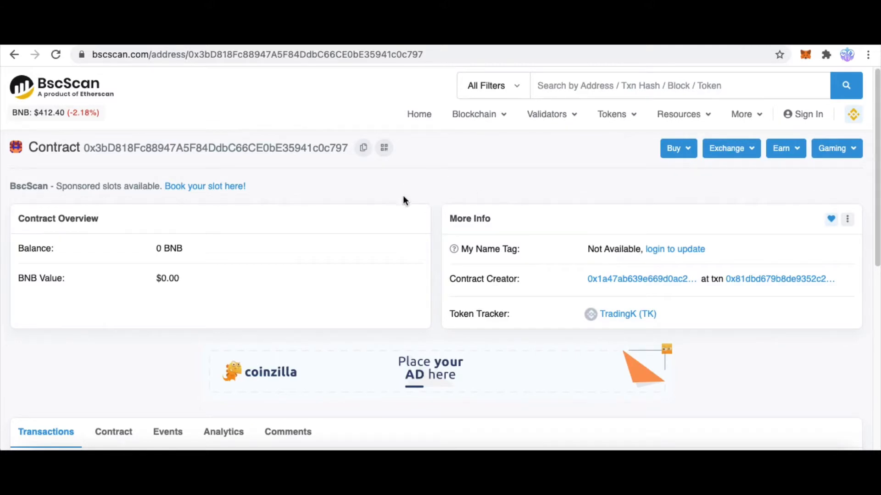
scroll("down", 3)
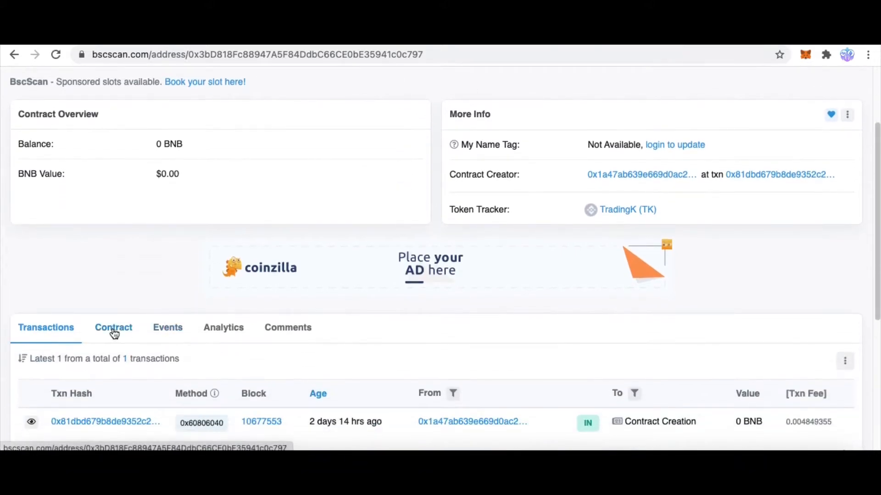
- View the Contract tab's unverified bytecode and follow the Verify and Publish link
left_click(112, 328)
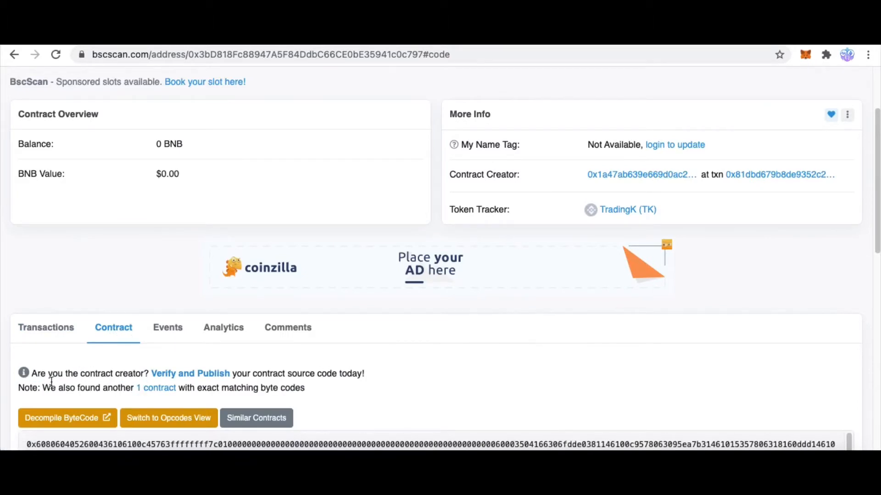
mouse_move(134, 373)
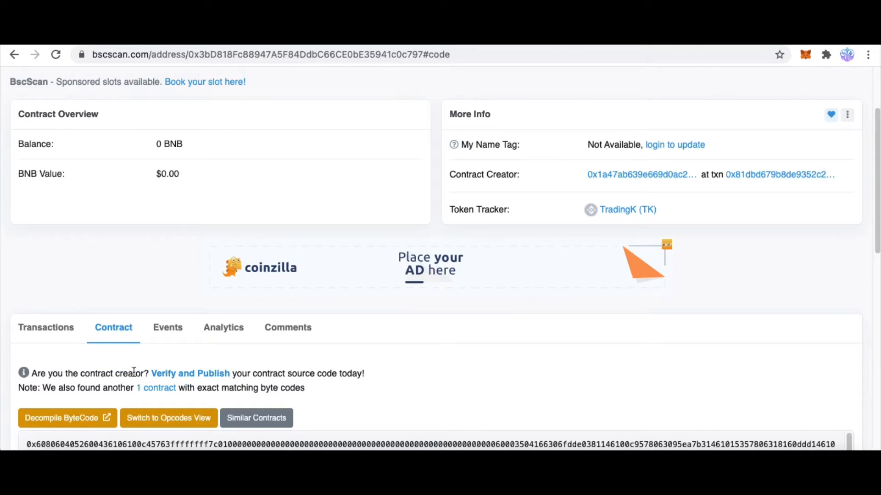
mouse_move(228, 377)
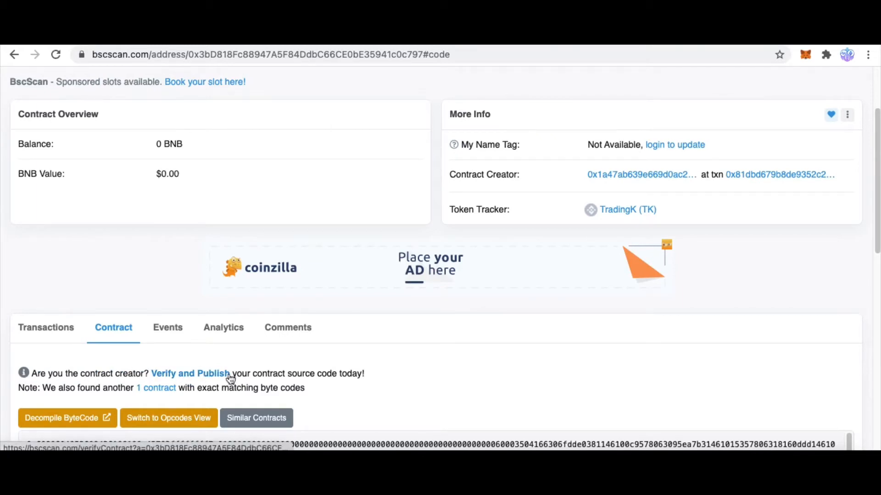
mouse_move(368, 381)
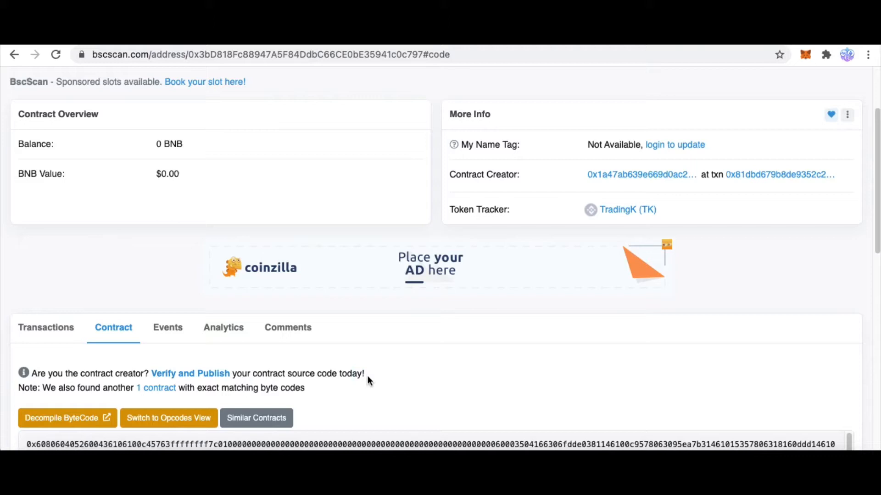
mouse_move(190, 373)
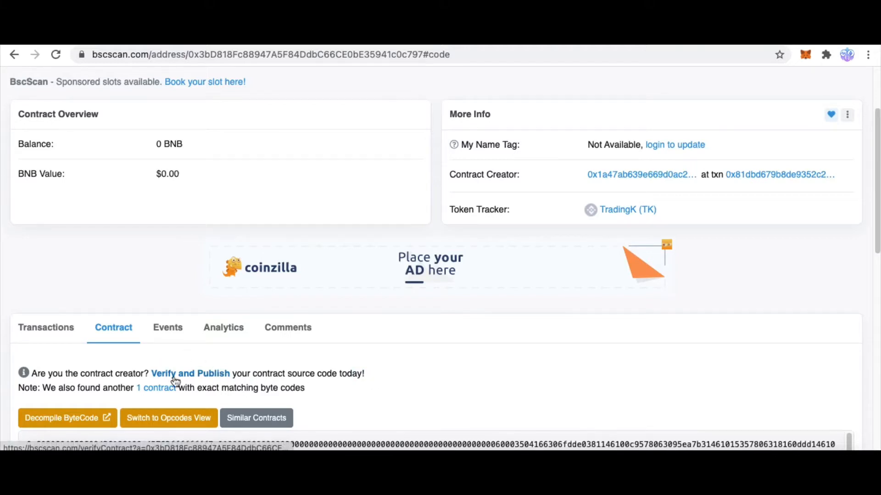
left_click(190, 373)
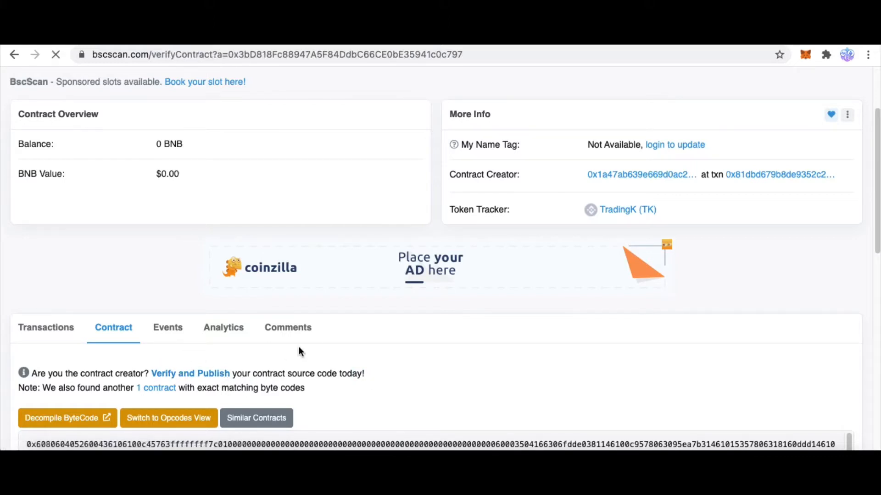
- Open the Verify & Publish Contract Source Code form with the address prefilled
left_click(190, 373)
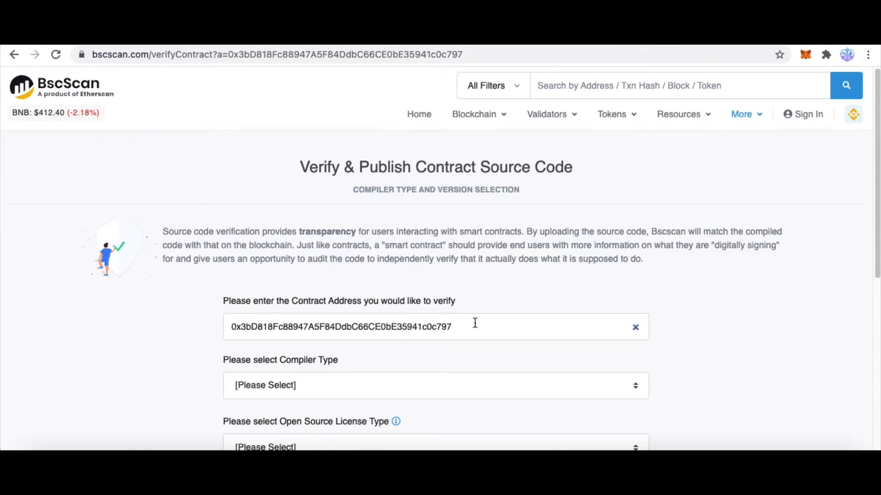
mouse_move(168, 344)
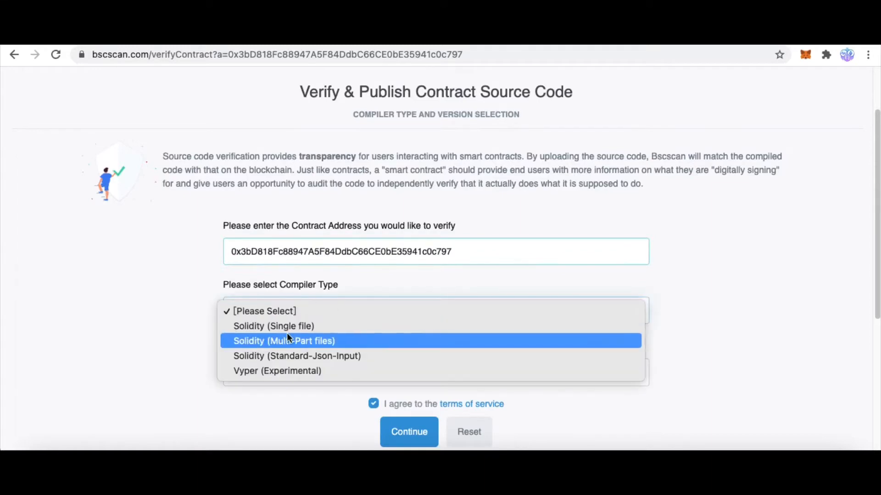
mouse_move(286, 330)
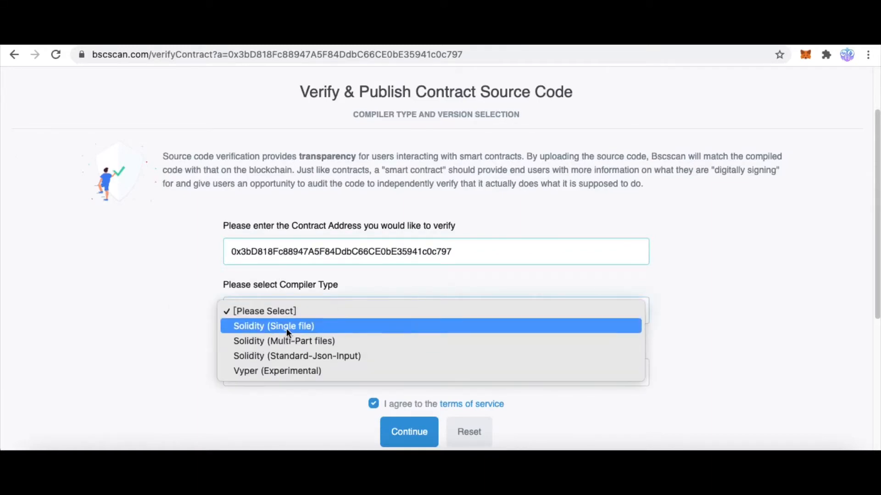
mouse_move(287, 332)
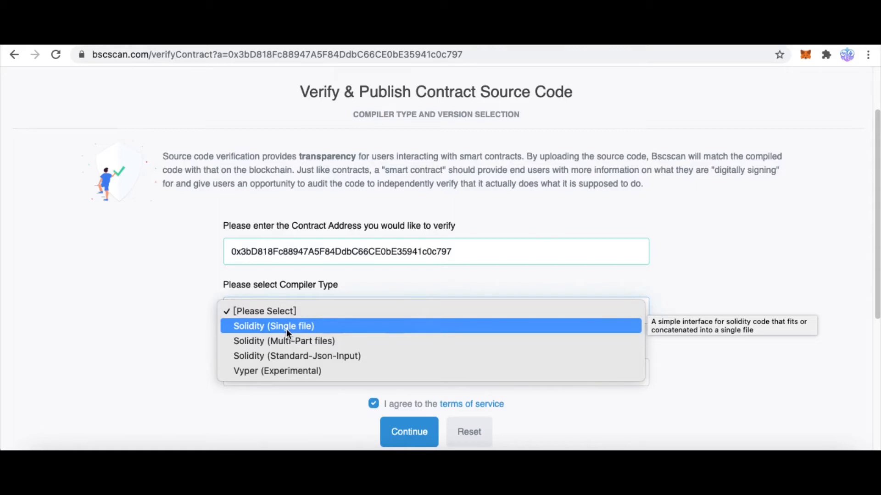
mouse_move(262, 341)
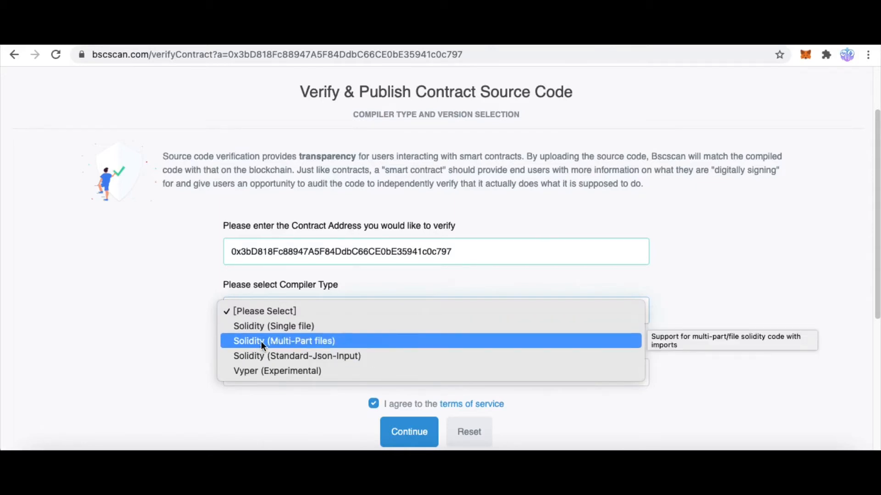
mouse_move(282, 345)
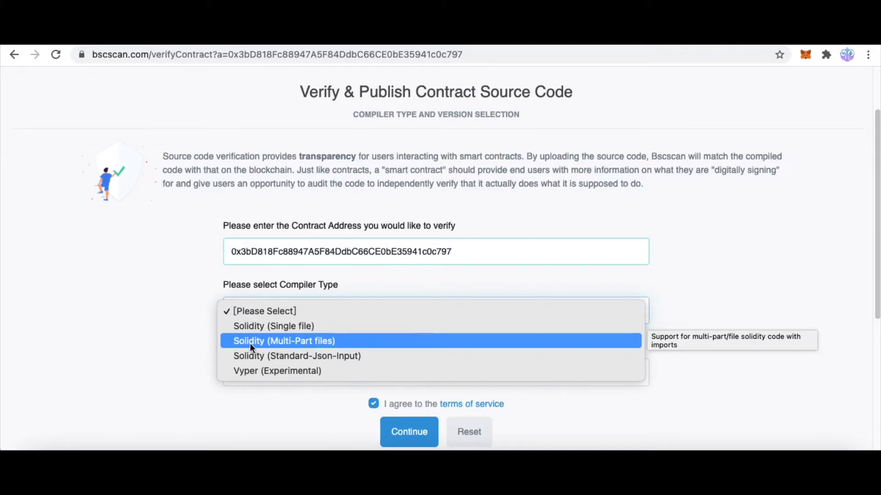
mouse_move(328, 346)
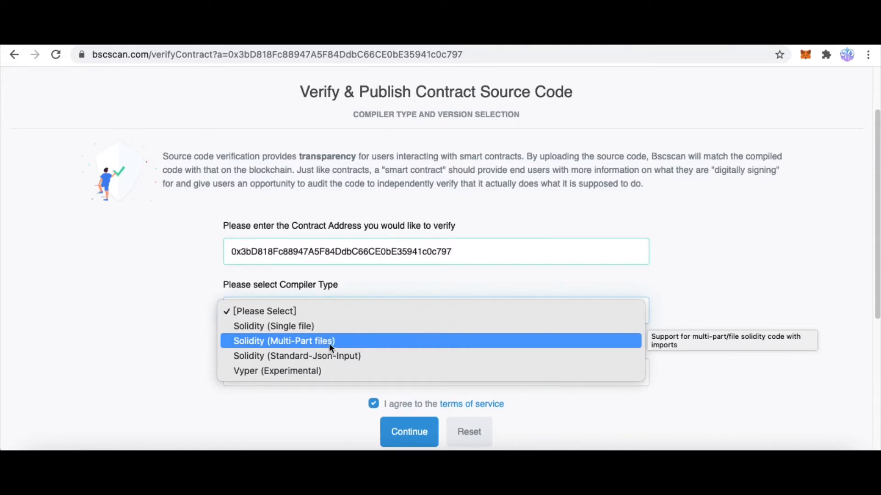
mouse_move(300, 348)
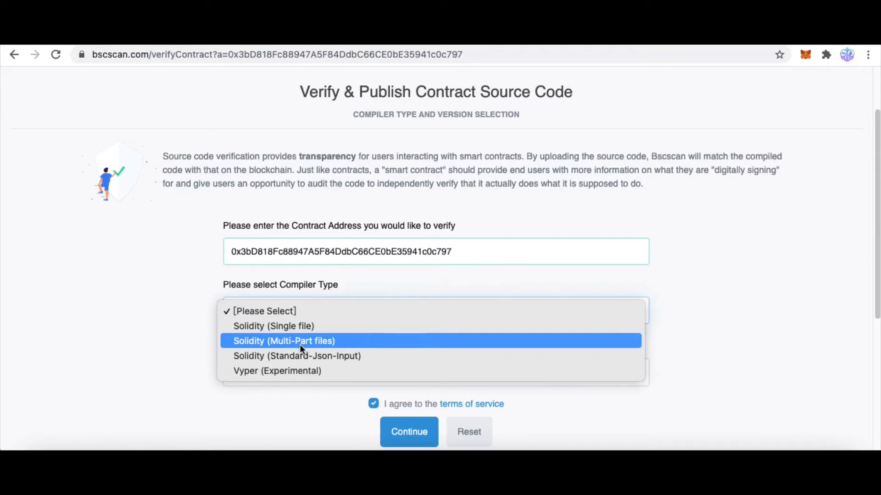
- Choose Solidity (Multi-Part files) as compiler type and v0.5.0+commit.1d4f565a as version
left_click(283, 341)
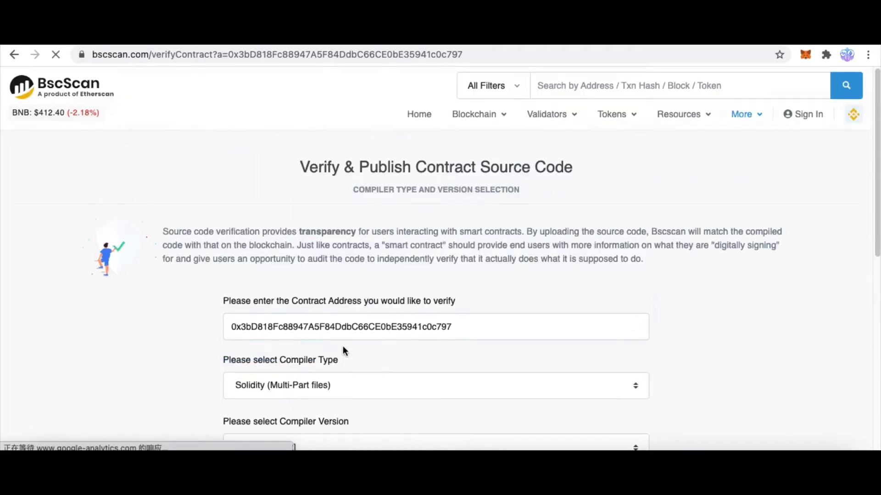
scroll("down", 3)
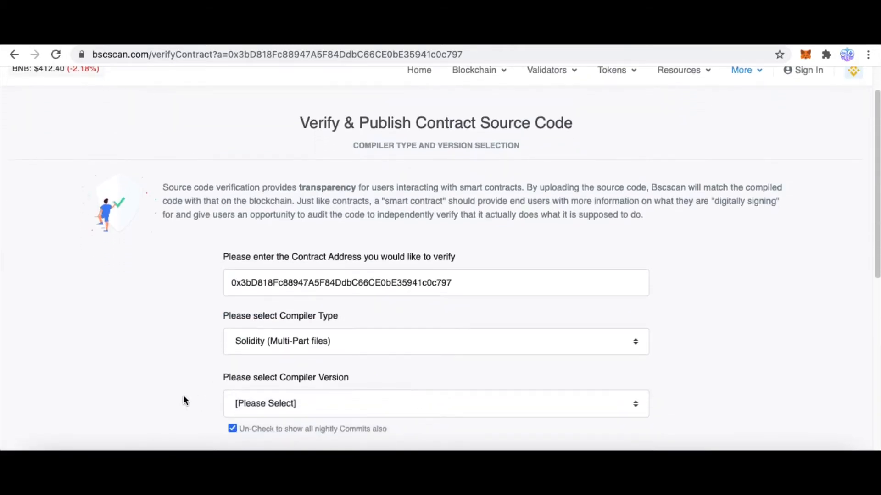
scroll("down", 3)
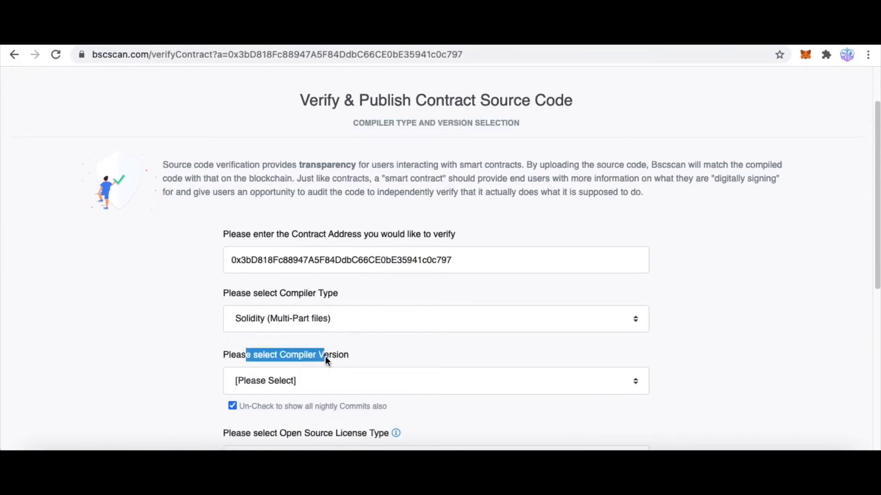
scroll("down", 3)
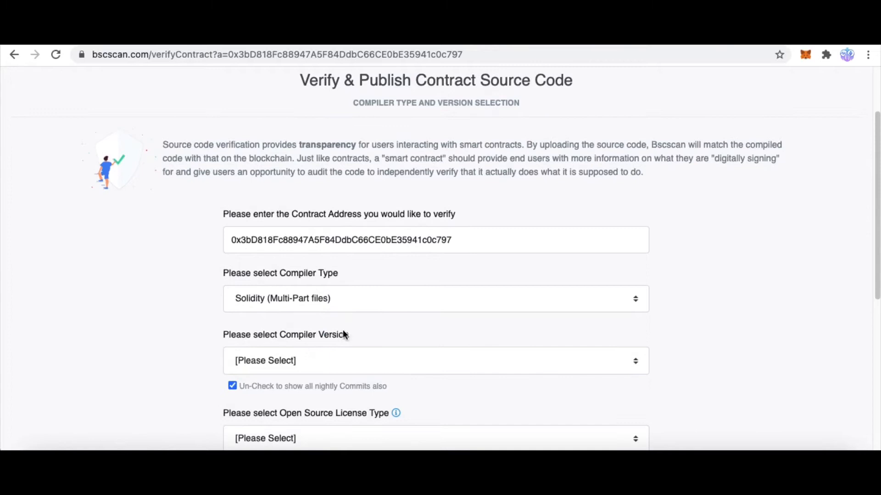
mouse_move(340, 345)
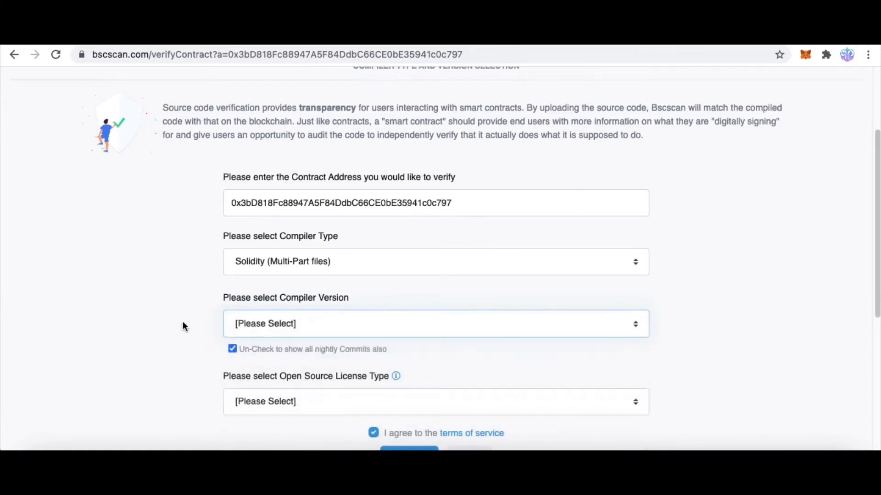
mouse_move(308, 307)
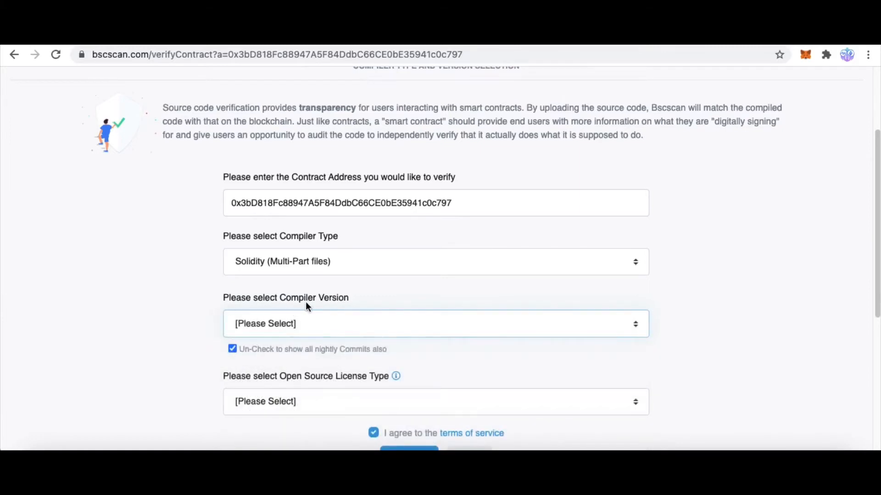
mouse_move(353, 313)
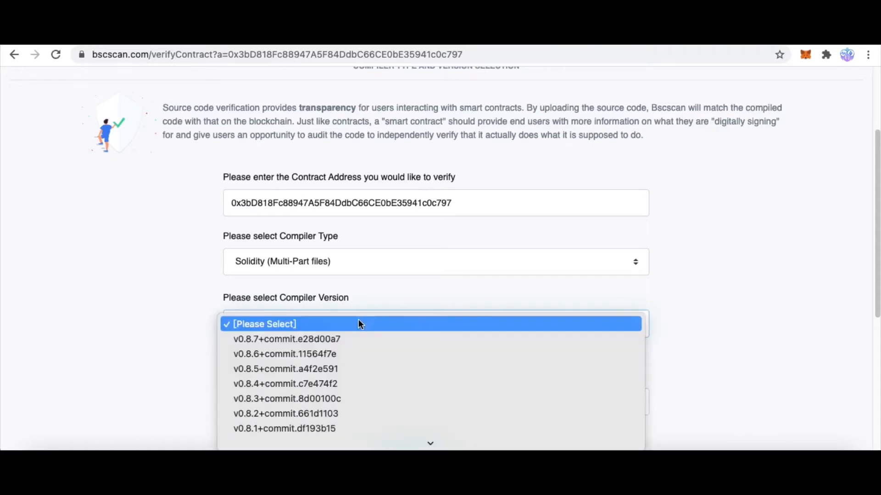
scroll("down", 3)
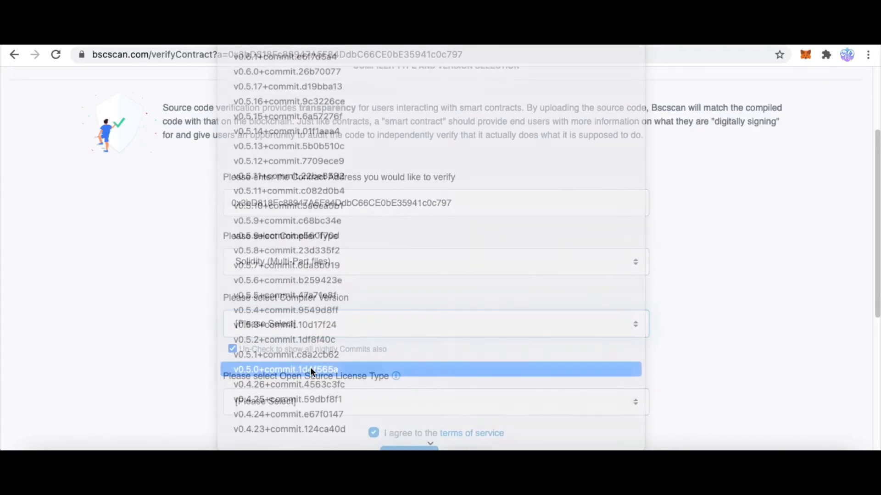
left_click(285, 369)
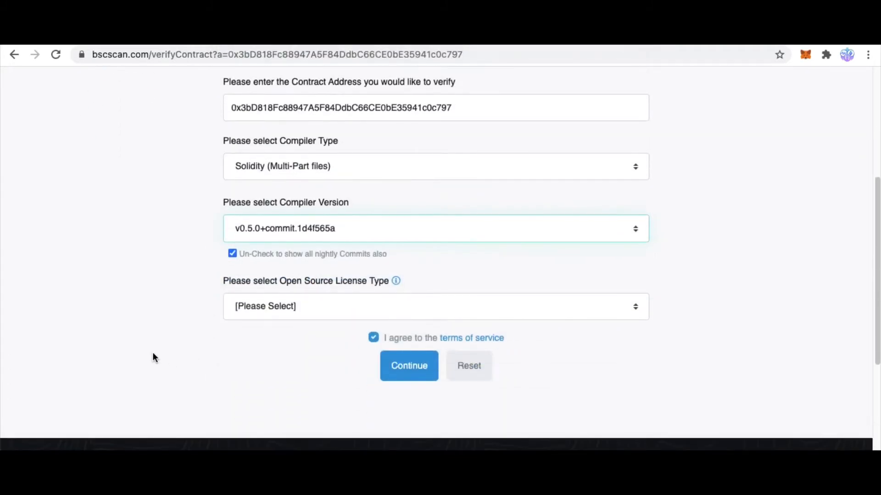
mouse_move(275, 285)
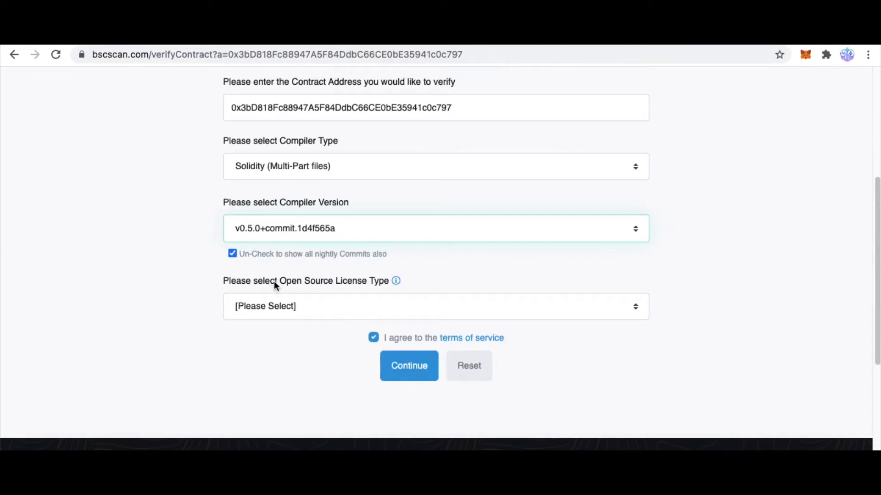
mouse_move(327, 287)
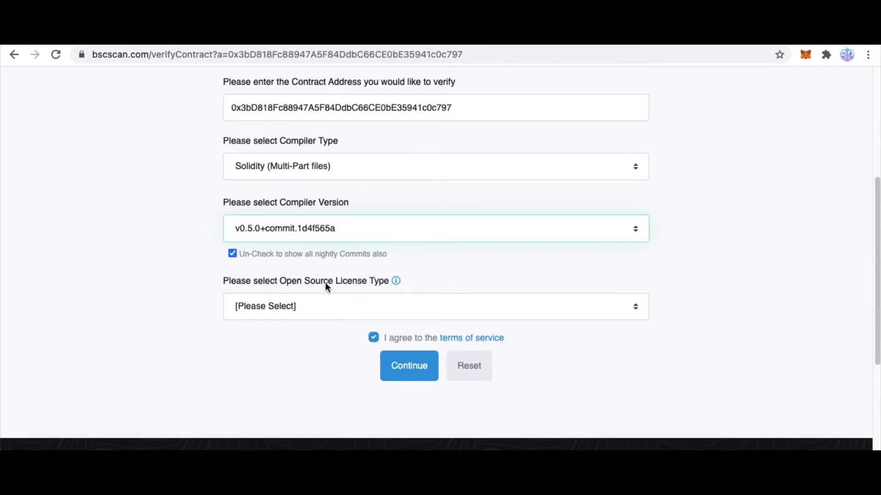
mouse_move(351, 299)
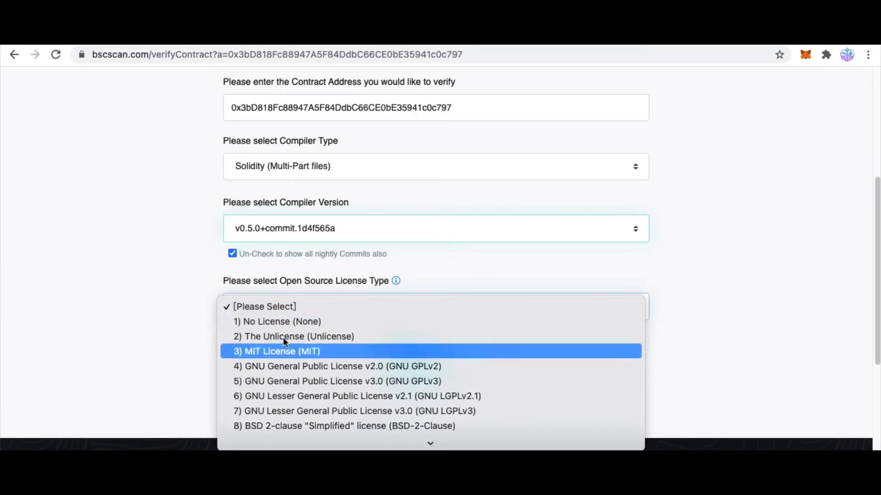
mouse_move(357, 353)
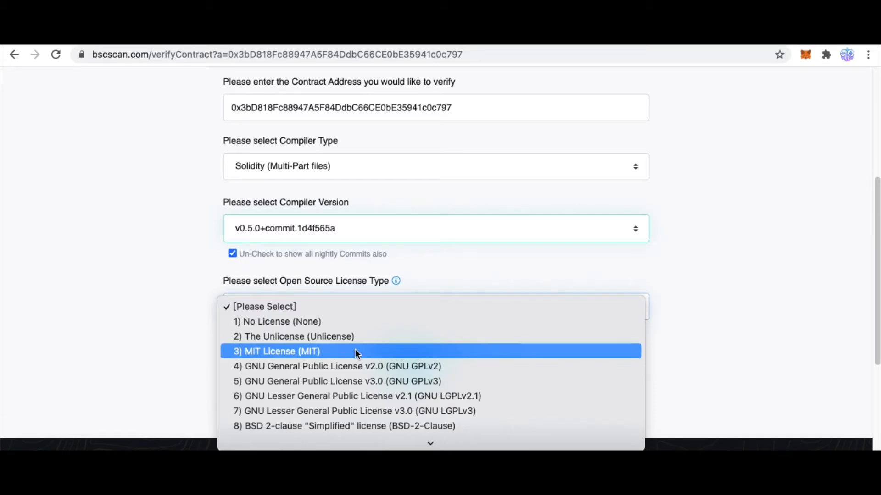
mouse_move(324, 353)
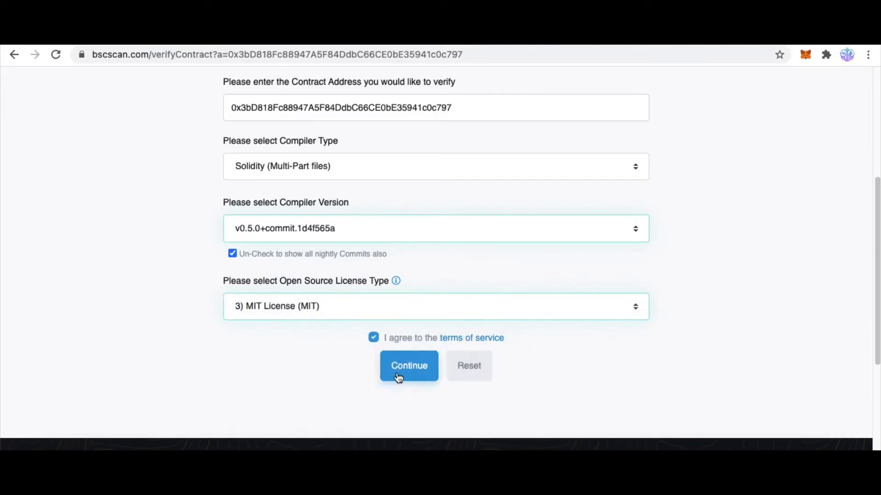
- Submit the compiler and MIT license settings to continue
left_click(409, 366)
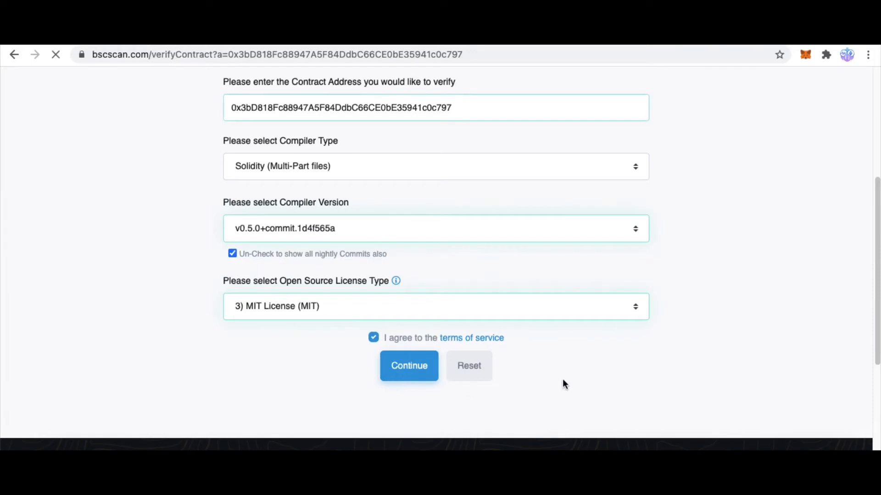
- On the multi-part verifier page, change Optimization from No to Yes
left_click(408, 366)
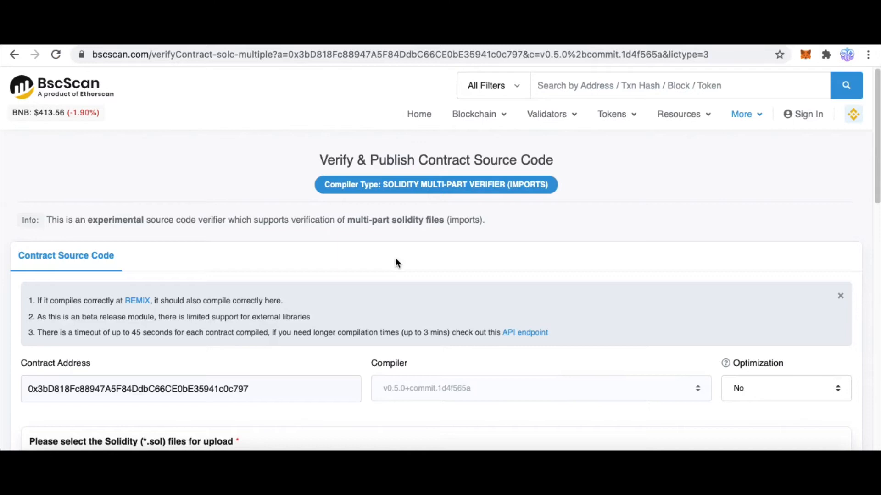
scroll("down", 3)
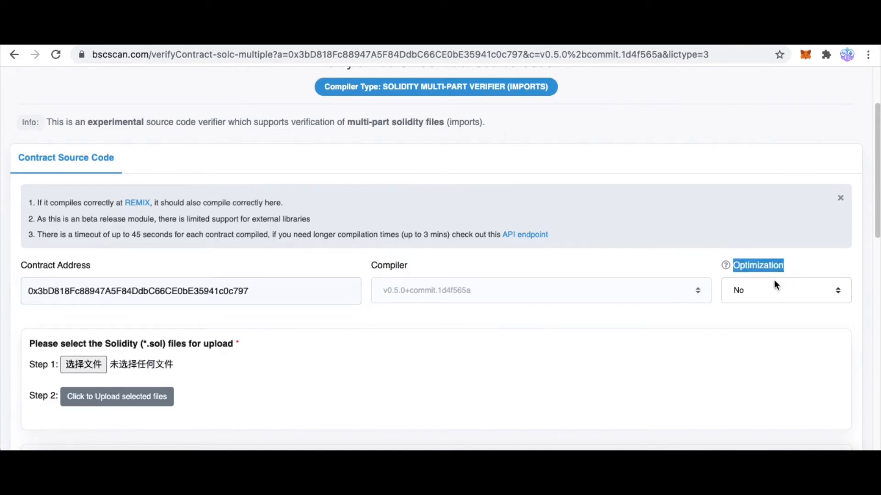
left_click(785, 290)
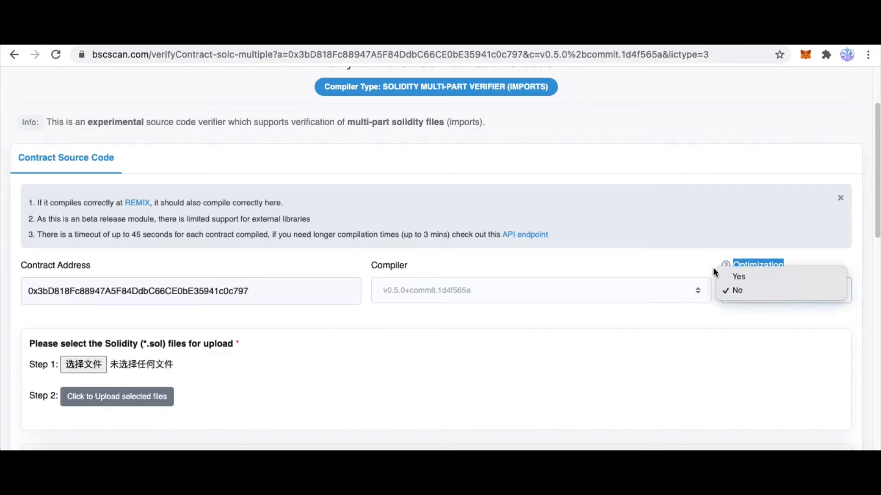
left_click(737, 290)
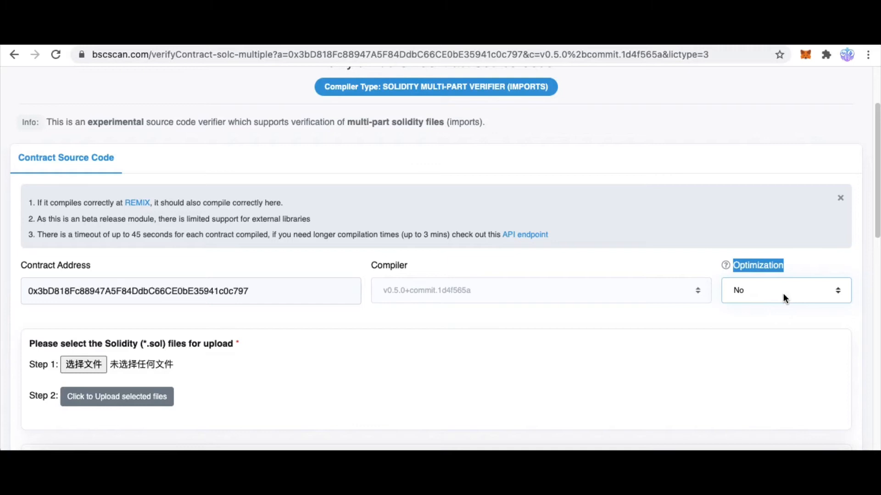
mouse_move(757, 301)
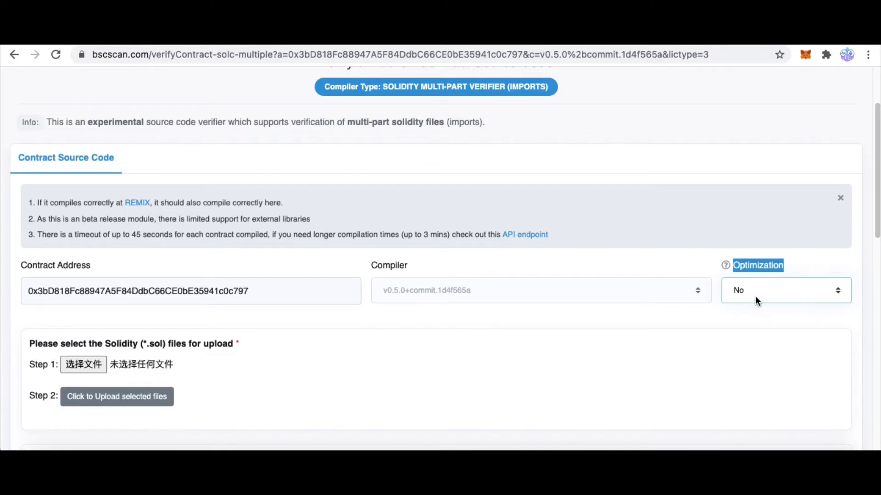
mouse_move(767, 316)
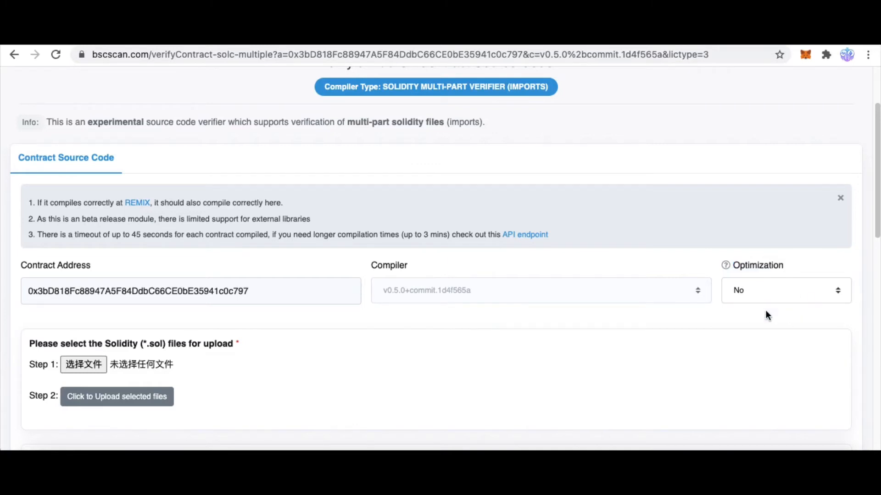
mouse_move(766, 298)
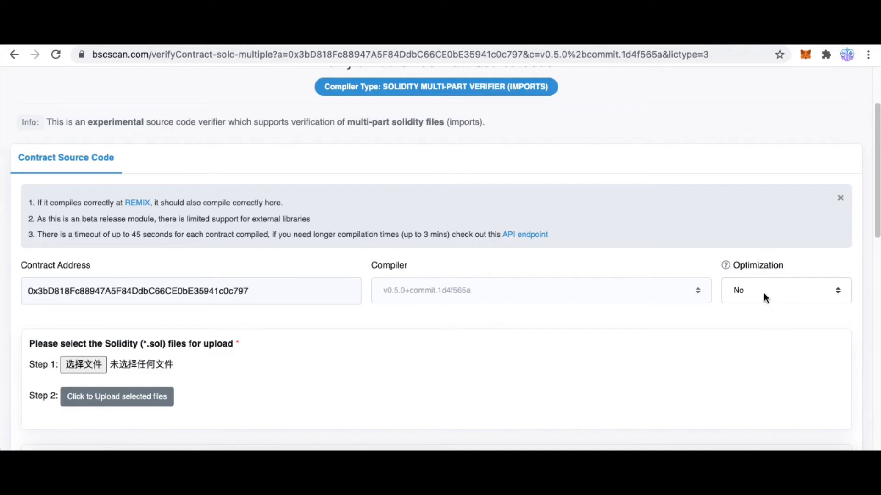
left_click(786, 290)
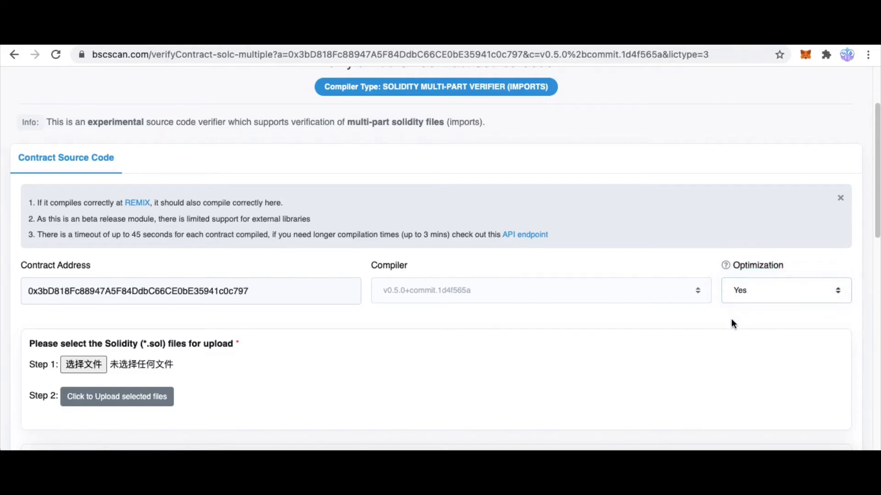
- Select the 14 Solidity source files and upload them
scroll("down", 3)
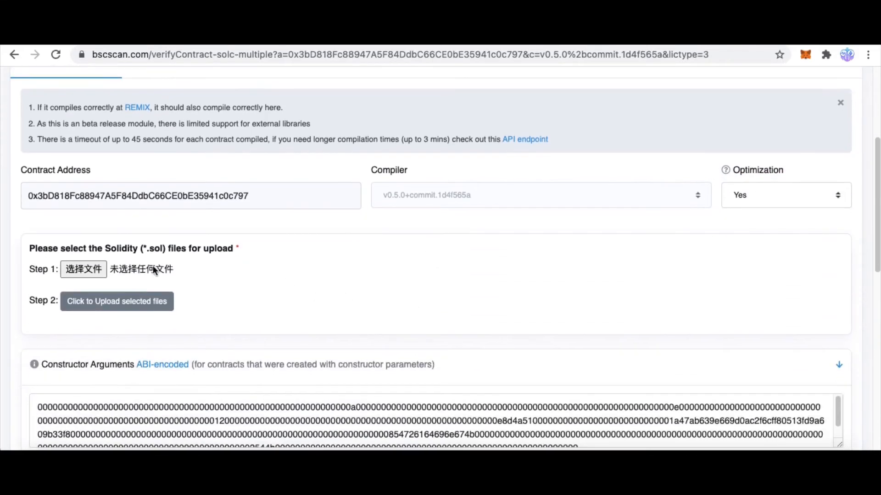
mouse_move(220, 256)
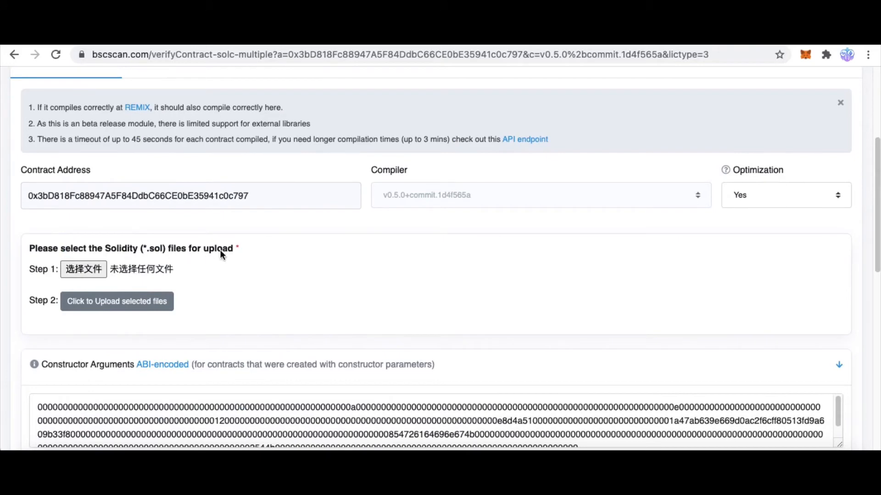
mouse_move(101, 256)
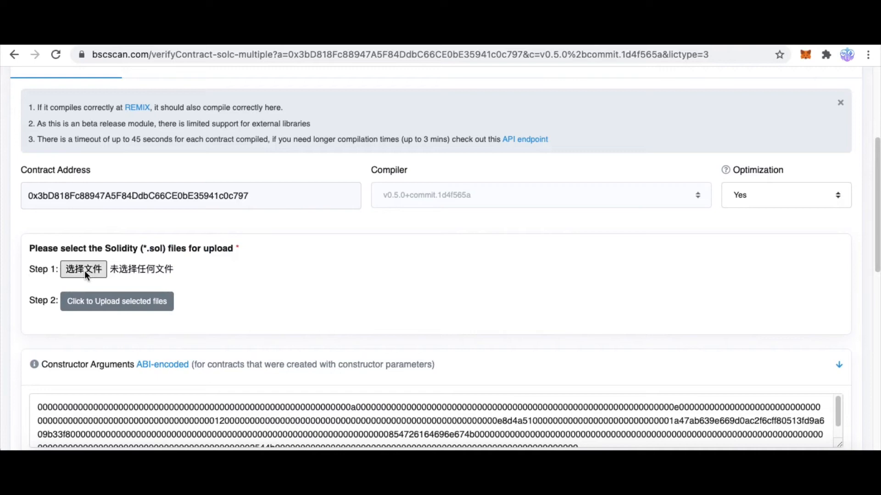
left_click(83, 270)
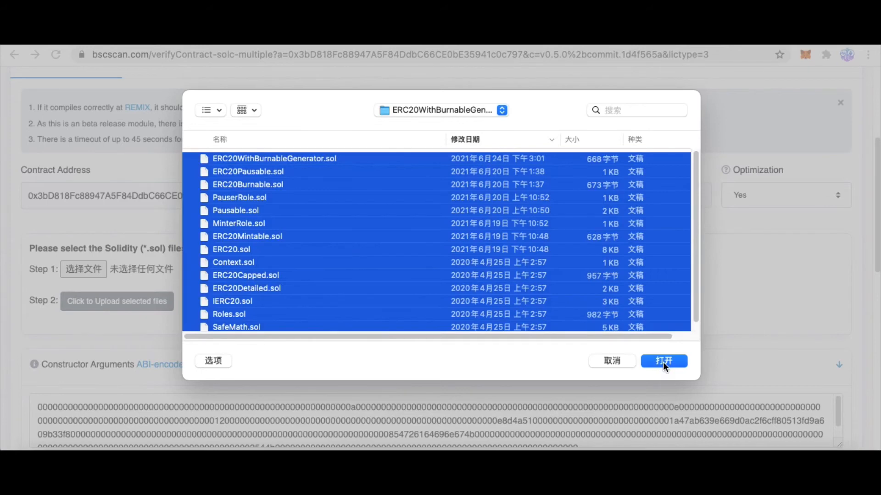
left_click(663, 361)
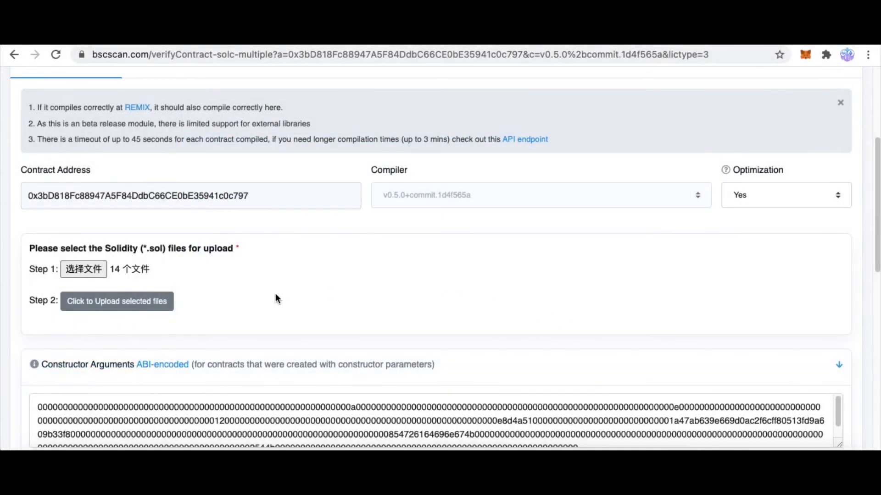
mouse_move(69, 309)
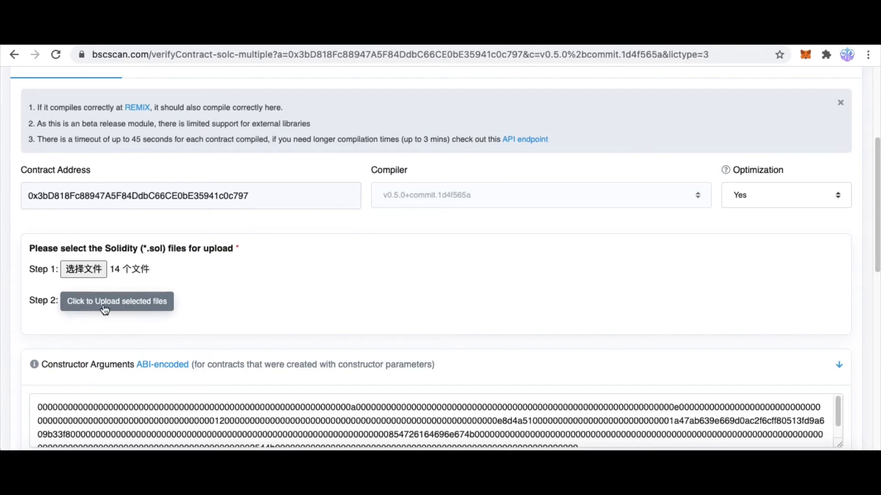
mouse_move(143, 309)
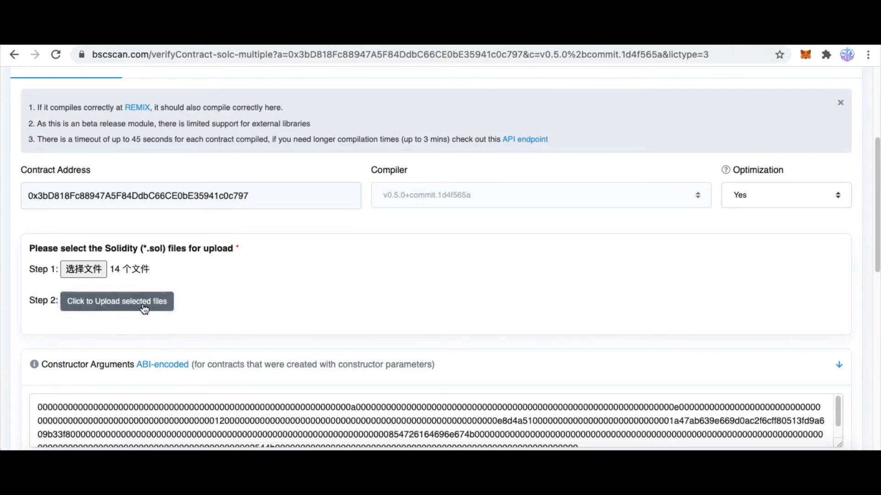
left_click(117, 300)
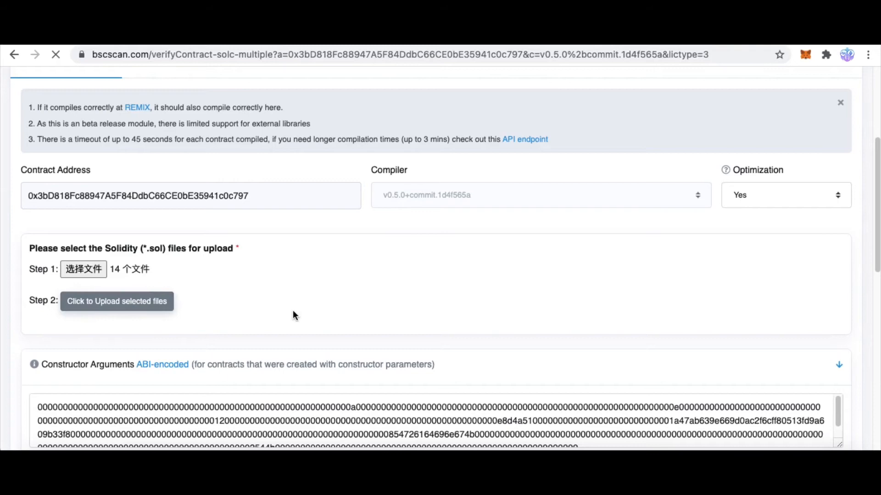
- Confirm the 14-file upload and review 200 runs, default EVM version and MIT license
left_click(116, 301)
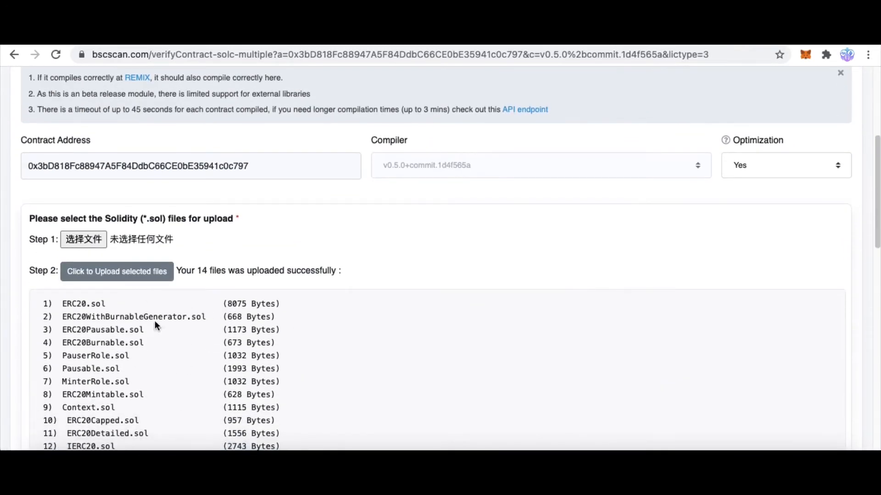
scroll("down", 3)
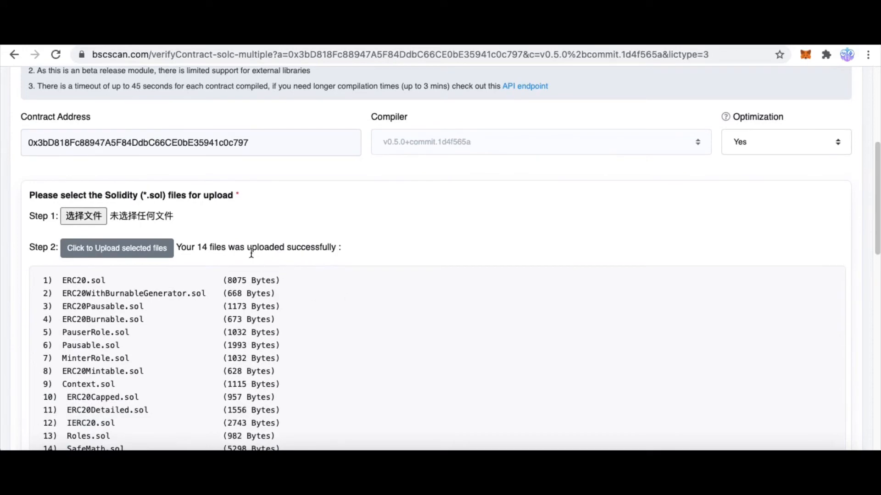
scroll("down", 3)
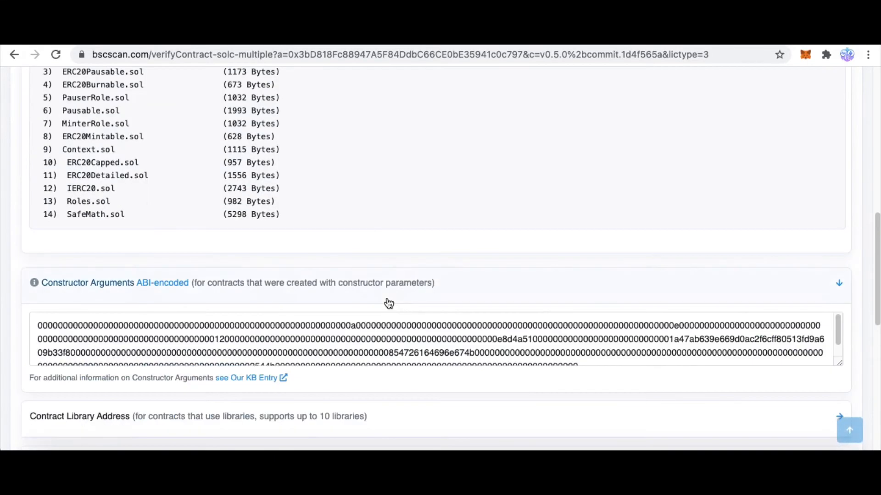
scroll("down", 3)
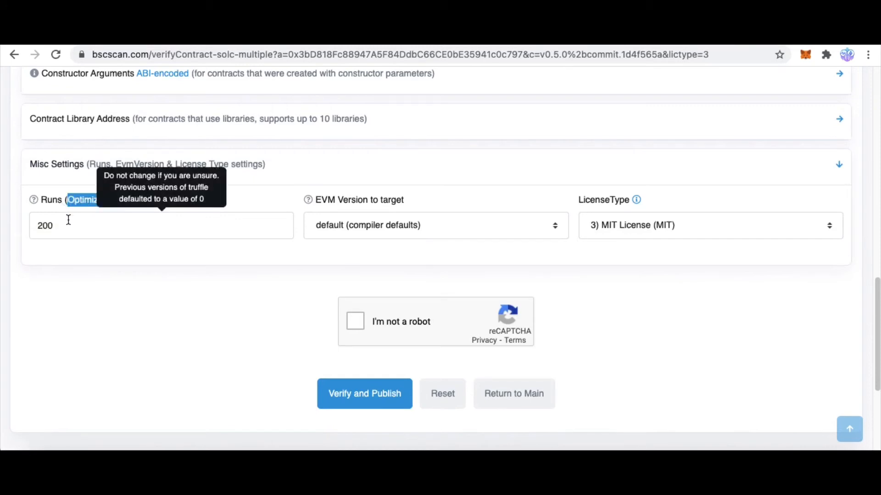
mouse_move(143, 265)
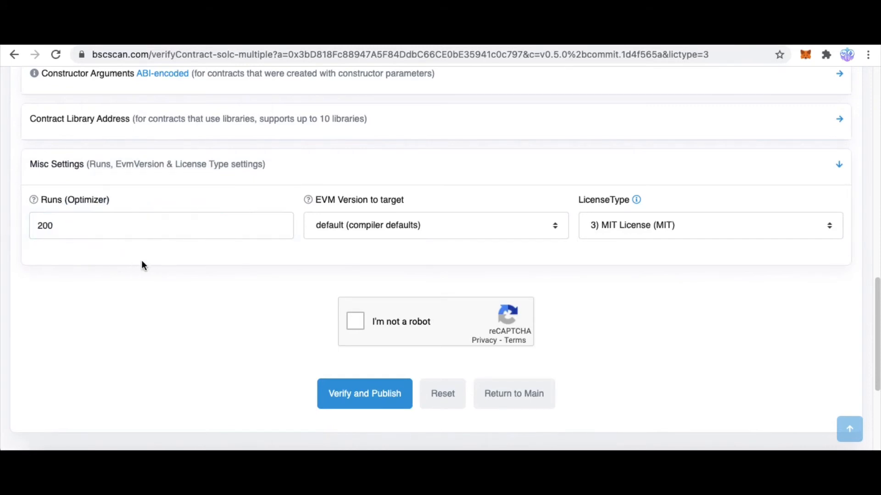
mouse_move(308, 199)
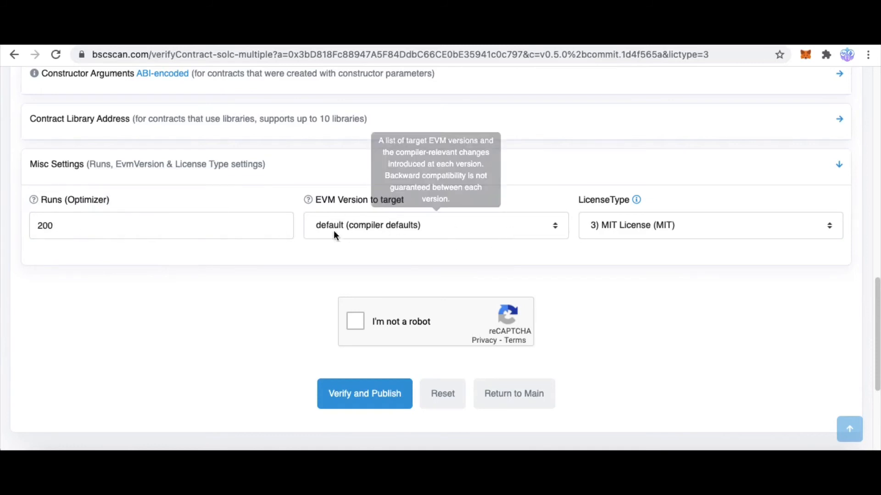
mouse_move(663, 227)
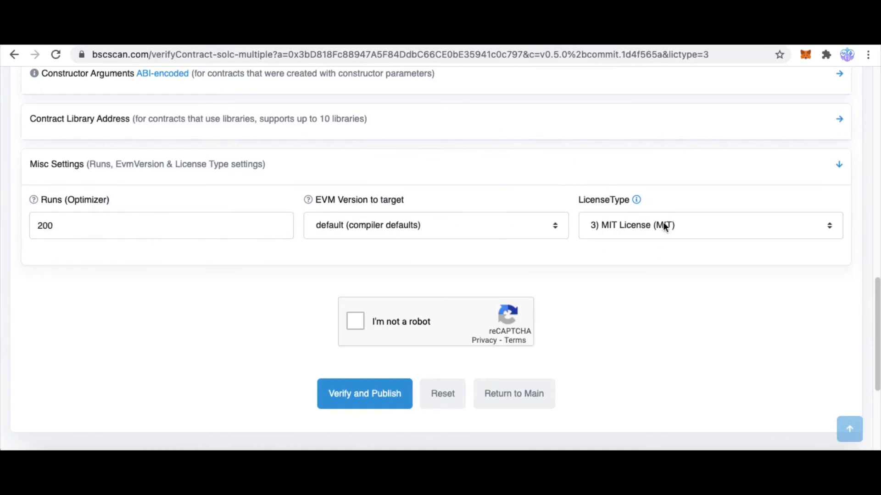
mouse_move(382, 325)
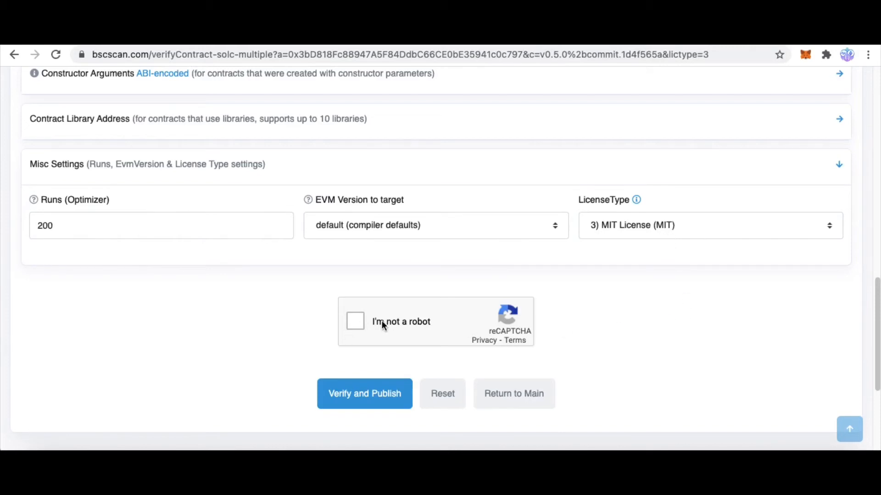
- Pass the reCAPTCHA check and submit the source code with Verify and Publish
left_click(355, 321)
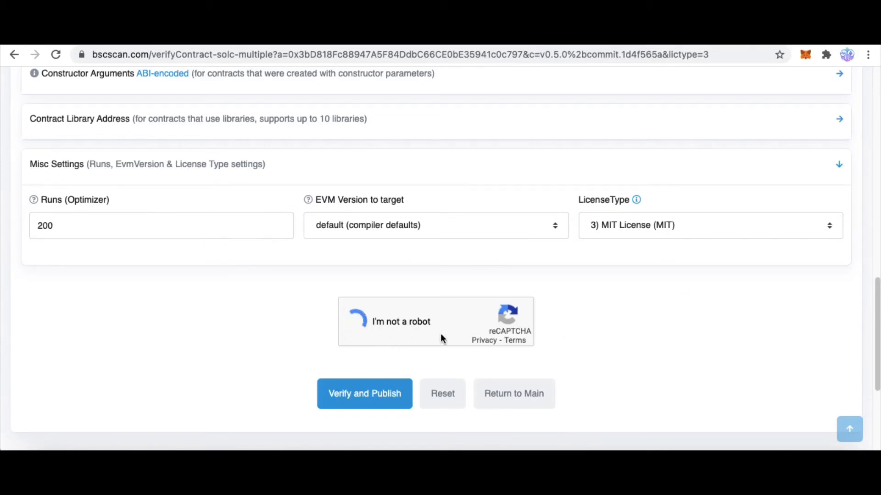
left_click(358, 321)
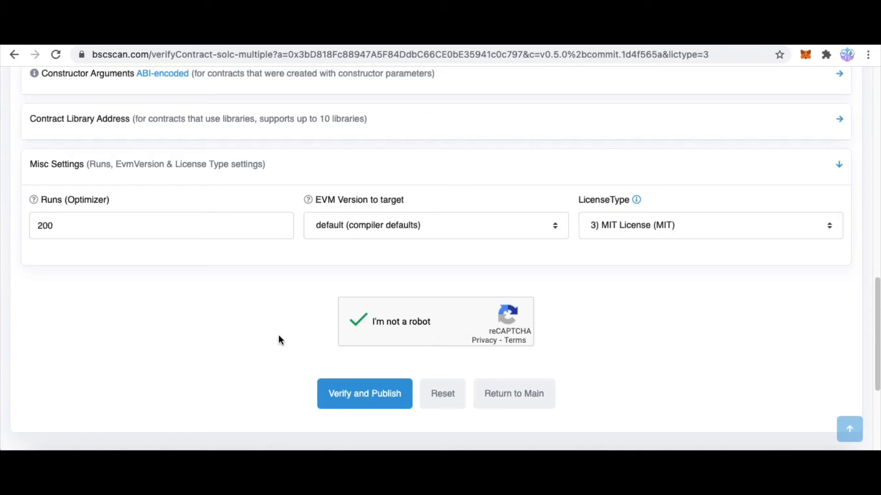
mouse_move(363, 393)
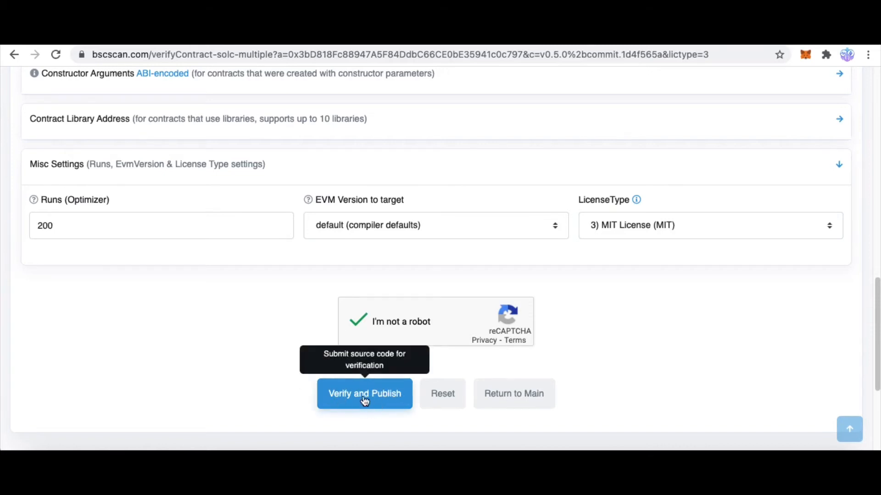
left_click(364, 394)
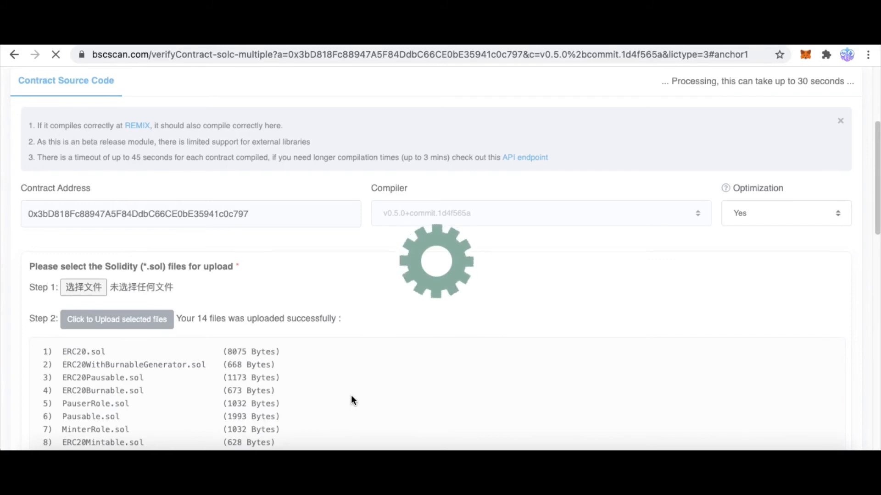
mouse_move(360, 347)
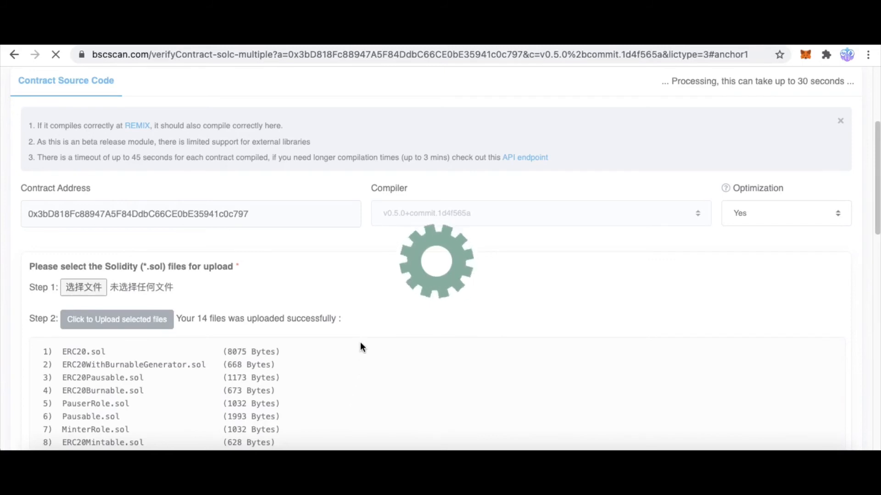
mouse_move(353, 352)
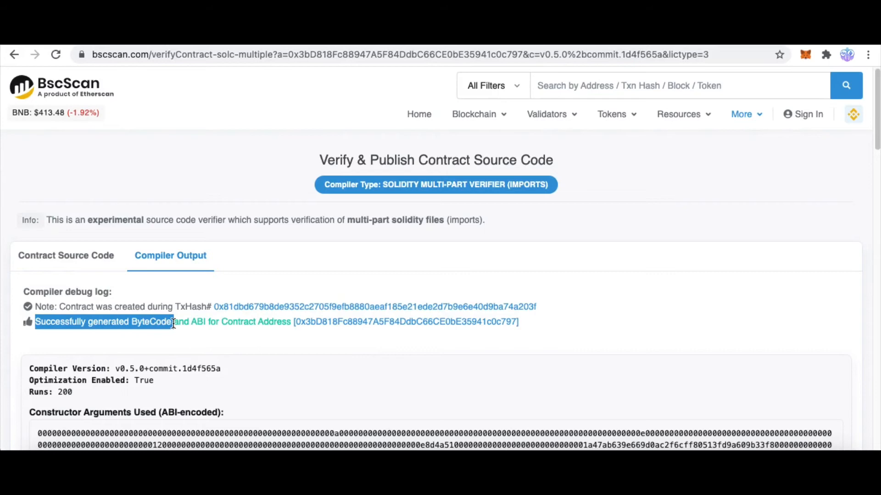
mouse_move(178, 322)
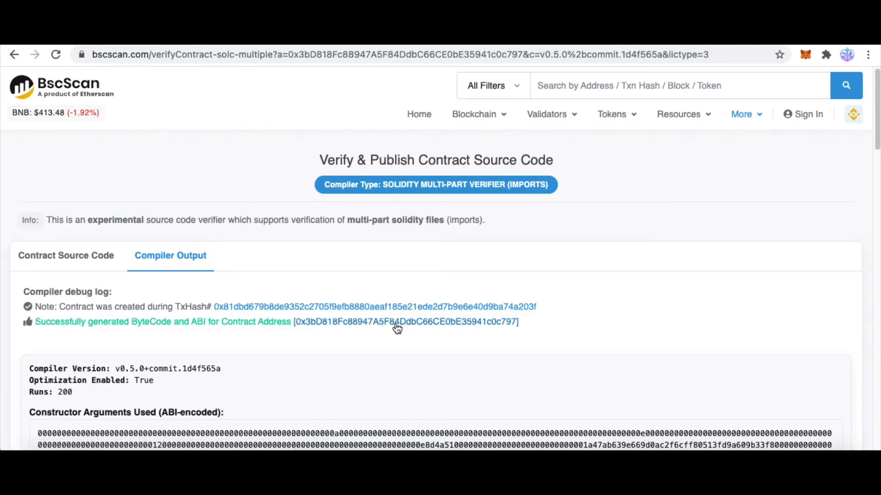
mouse_move(404, 322)
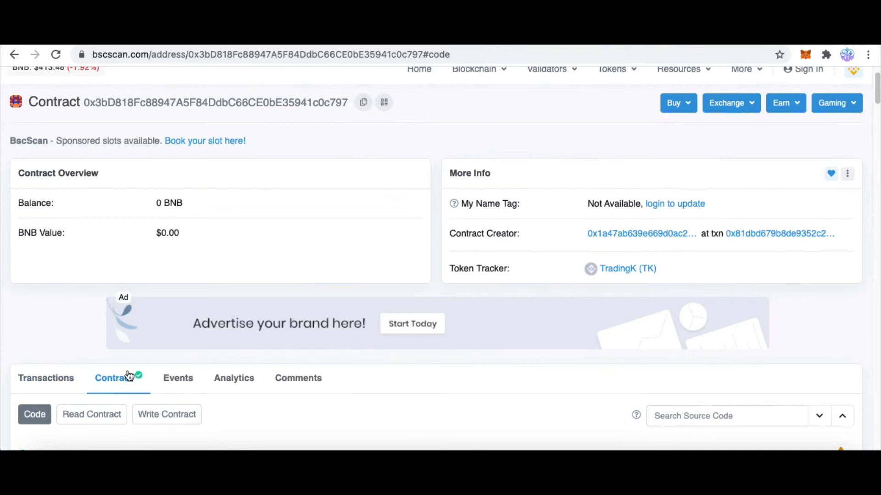
- Scroll through the 14 verified ERC20WithBurnable source files on the Code tab
scroll("down", 3)
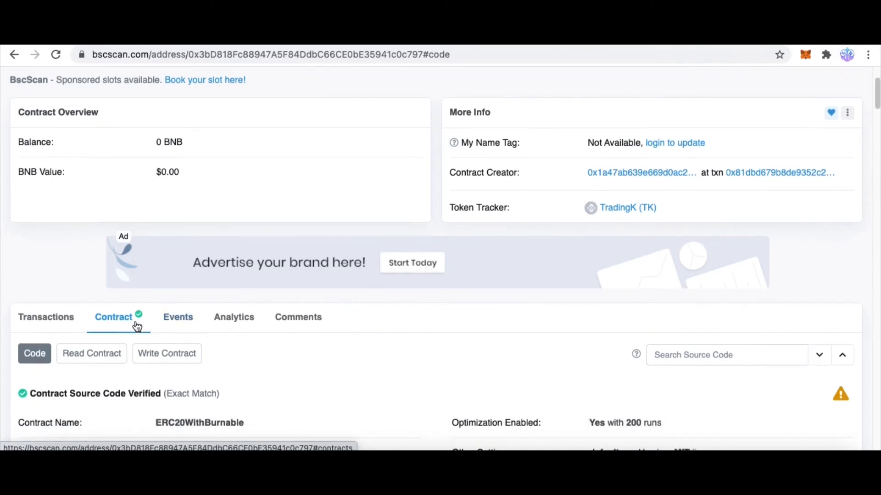
scroll("down", 3)
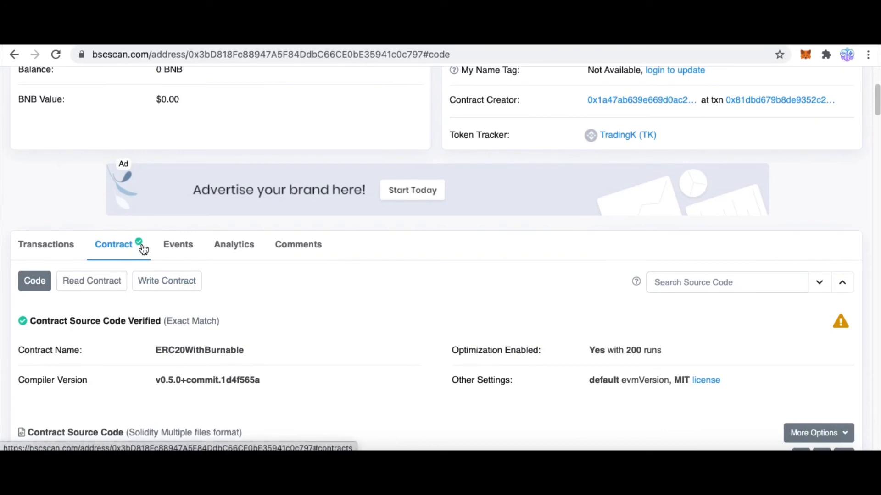
mouse_move(155, 358)
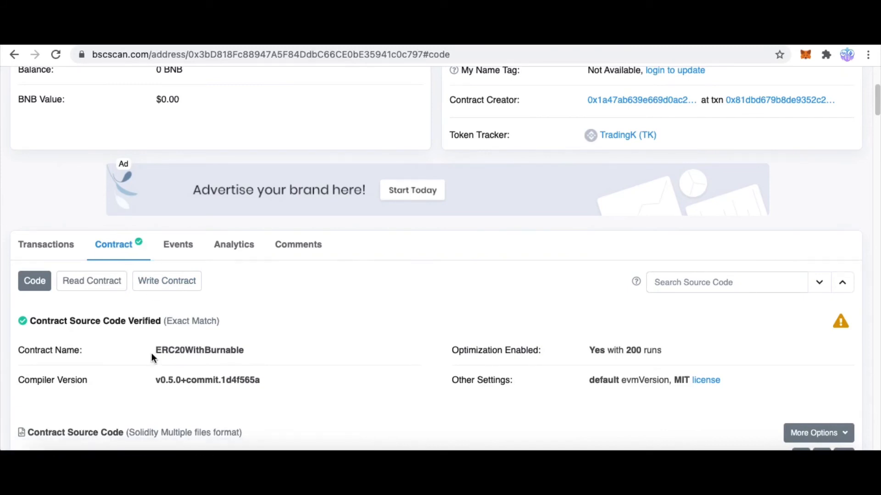
scroll("down", 3)
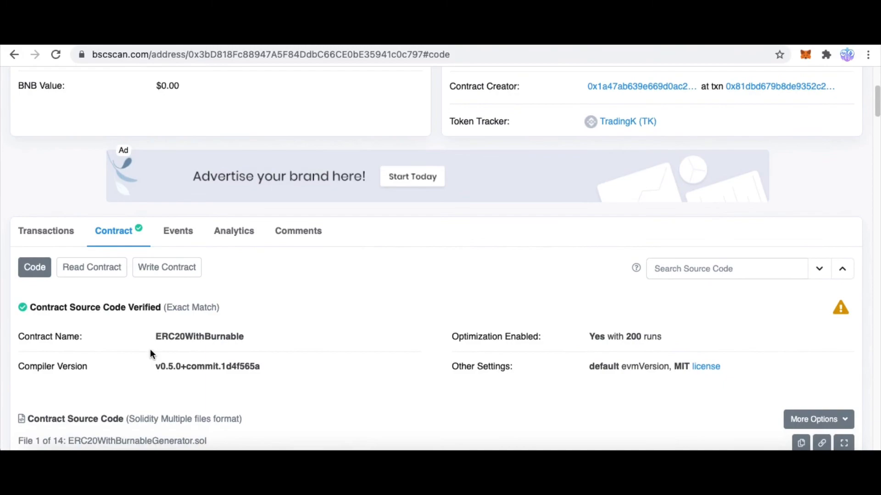
scroll("down", 3)
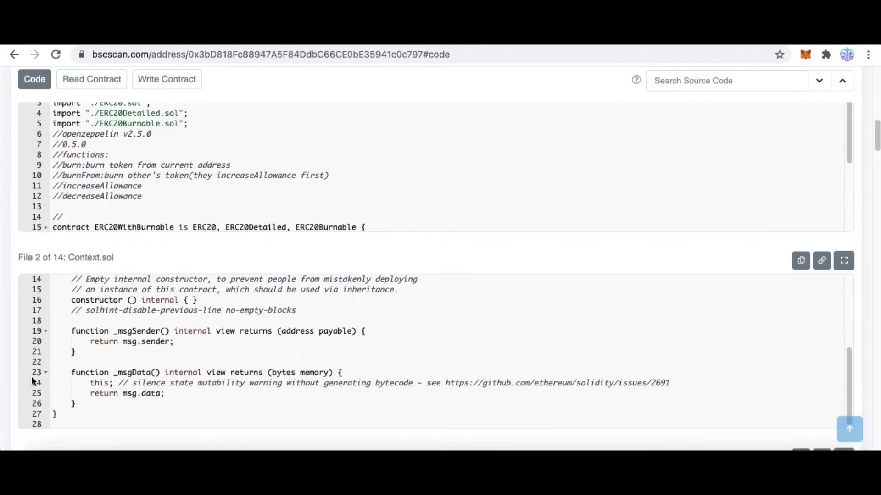
scroll("down", 3)
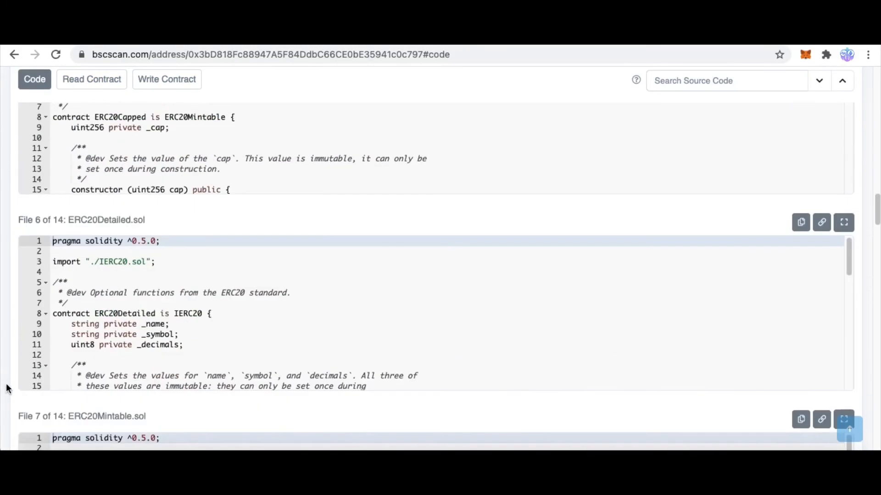
scroll("up", 3)
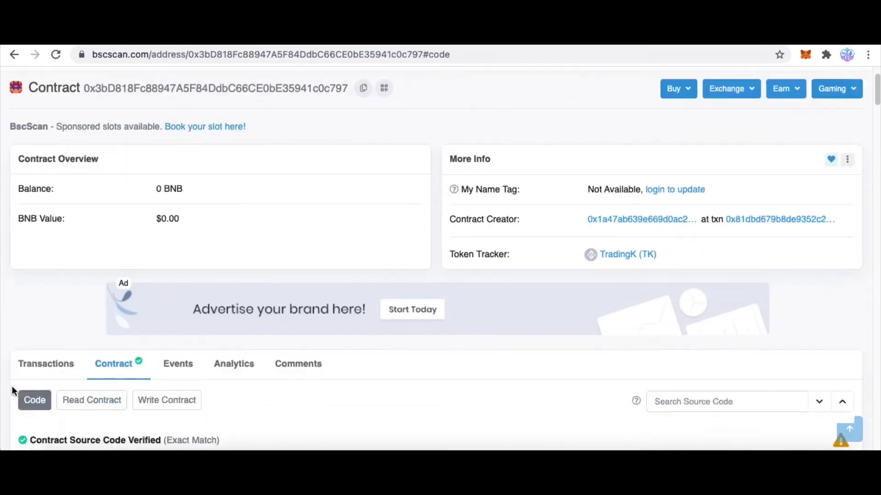
scroll("down", 3)
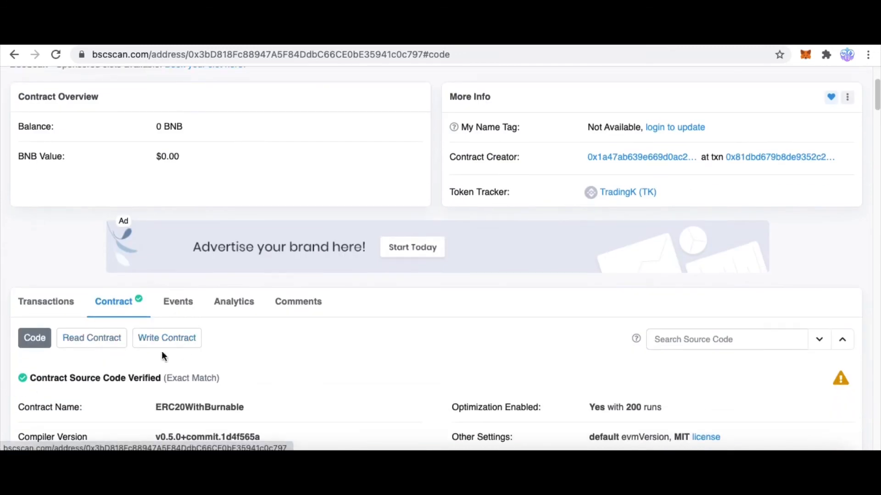
mouse_move(91, 338)
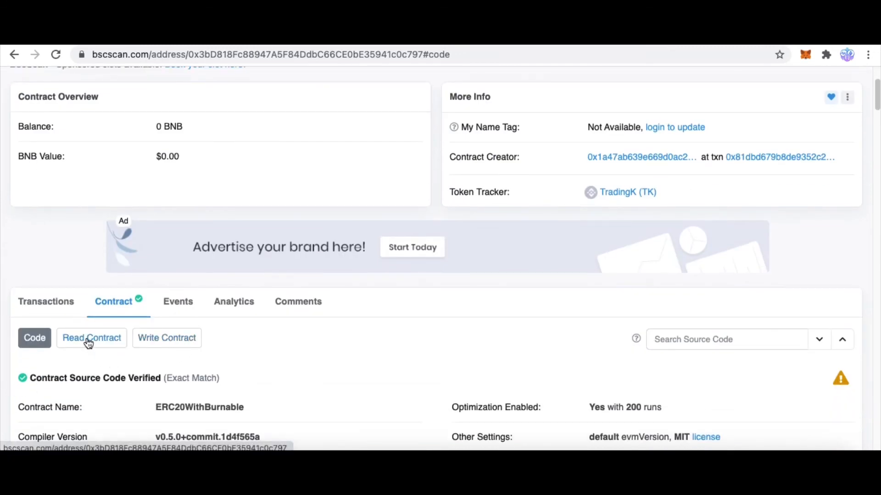
- Review the Read Contract values: name TradingK, total supply, 18 decimals, symbol TK
left_click(91, 338)
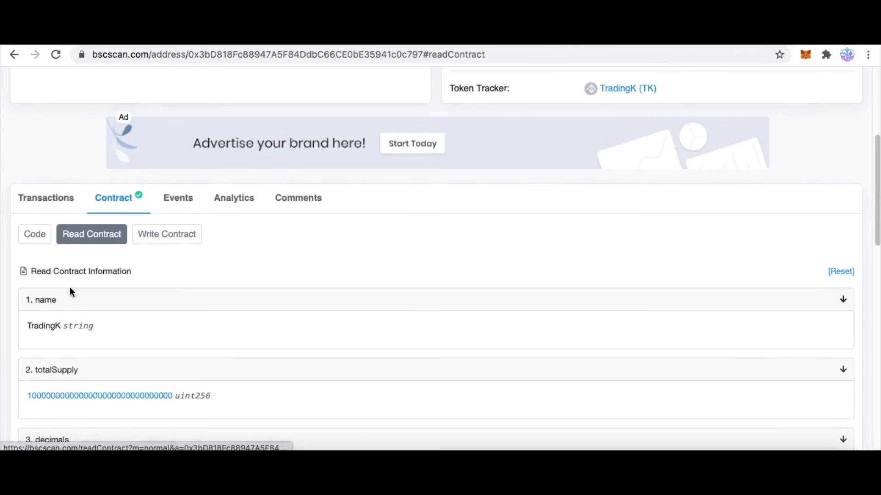
scroll("down", 3)
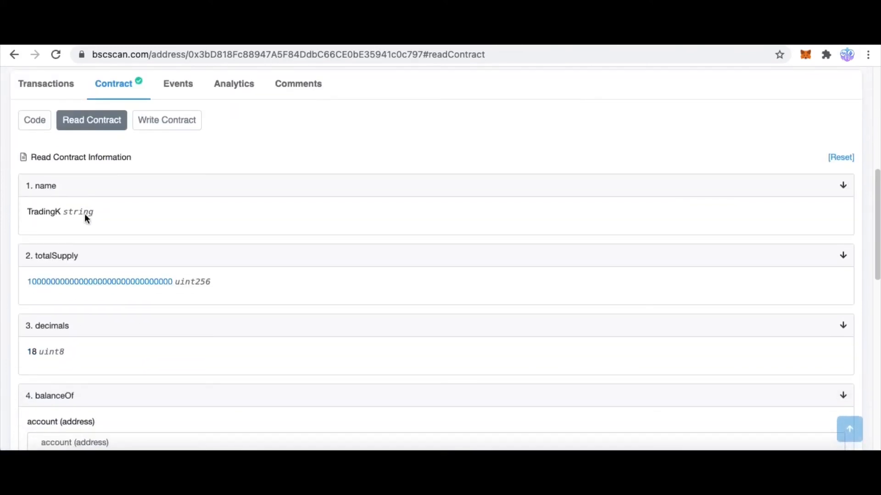
double_click(78, 212)
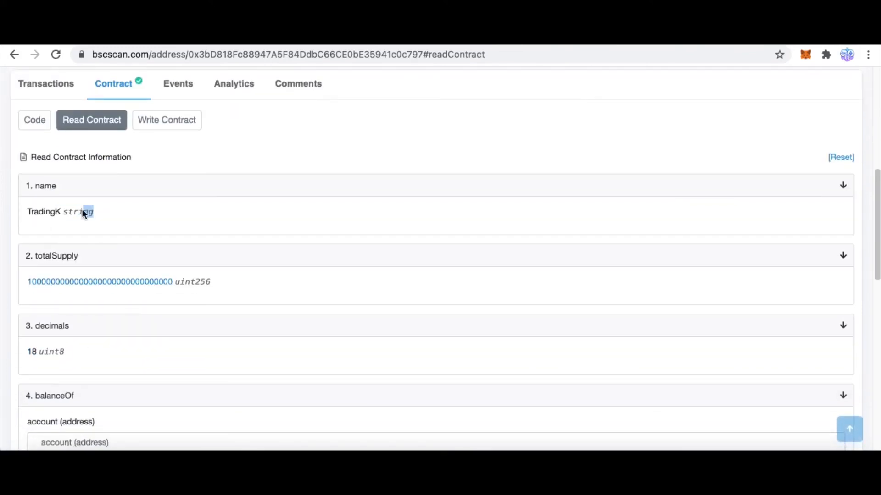
mouse_move(213, 243)
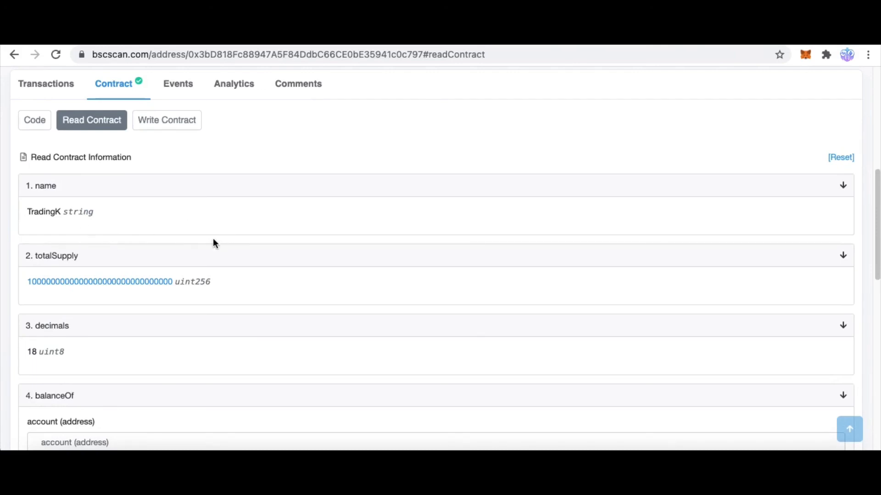
mouse_move(351, 328)
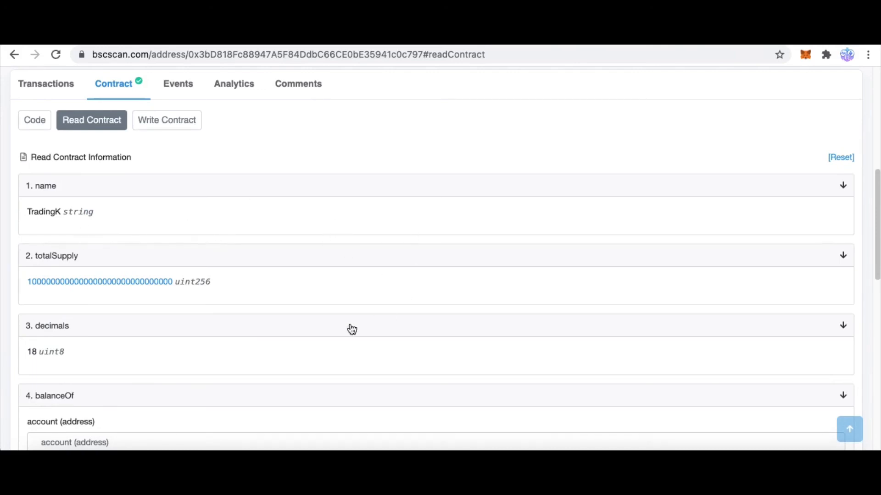
scroll("down", 3)
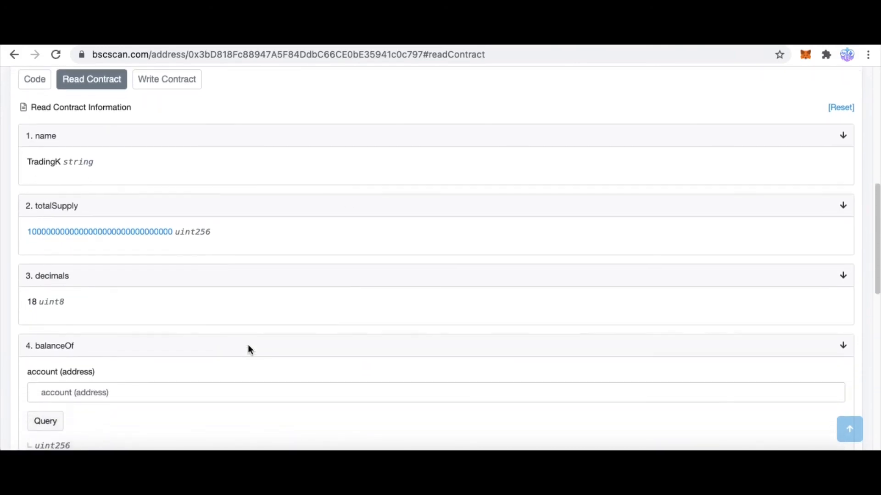
scroll("down", 3)
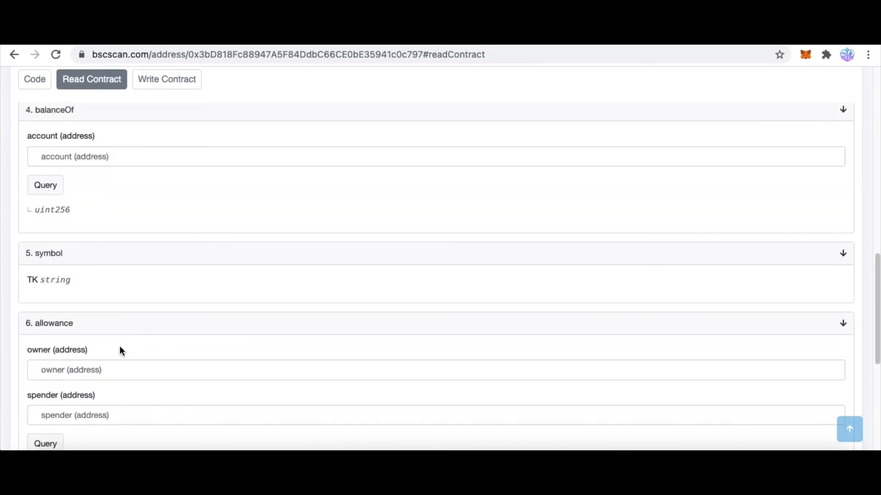
scroll("up", 3)
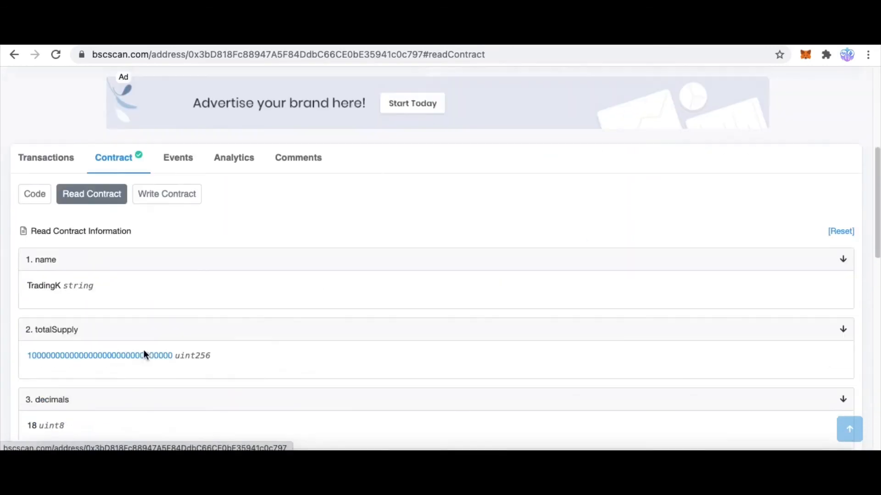
left_click(166, 194)
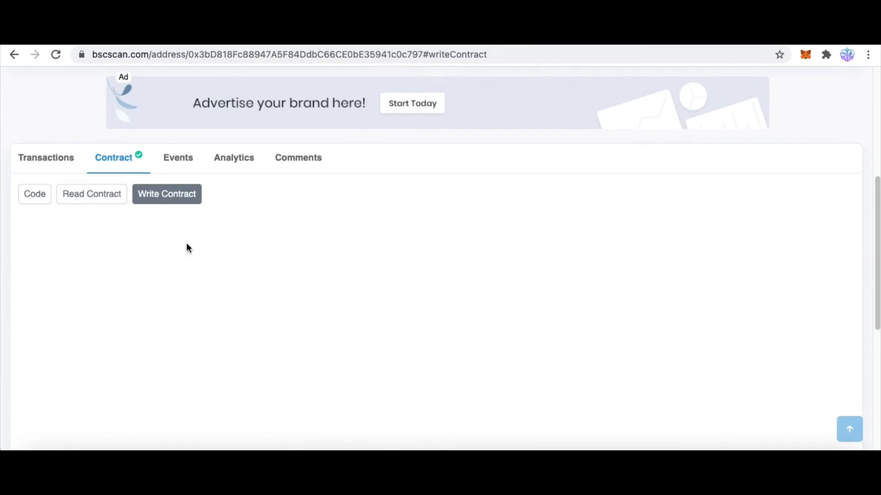
- Scroll through the Write Contract functions (approve, transferFrom, increaseAllowance, burn) and back to the top
left_click(167, 193)
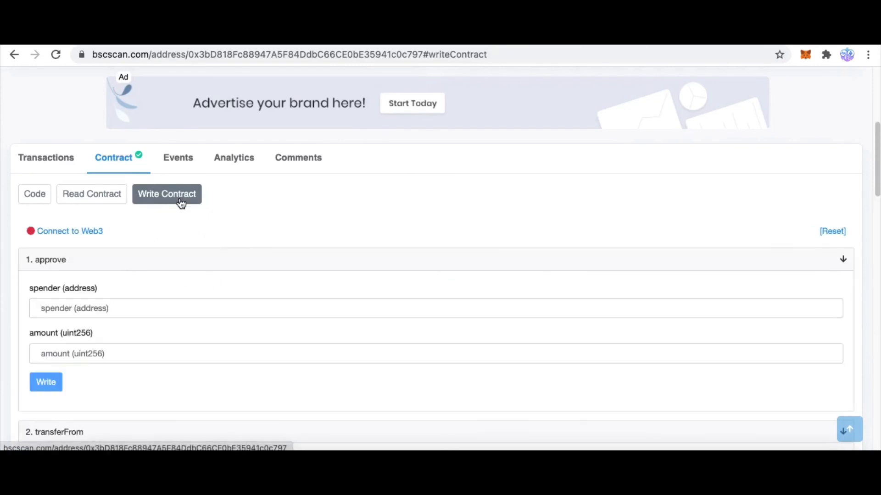
mouse_move(70, 230)
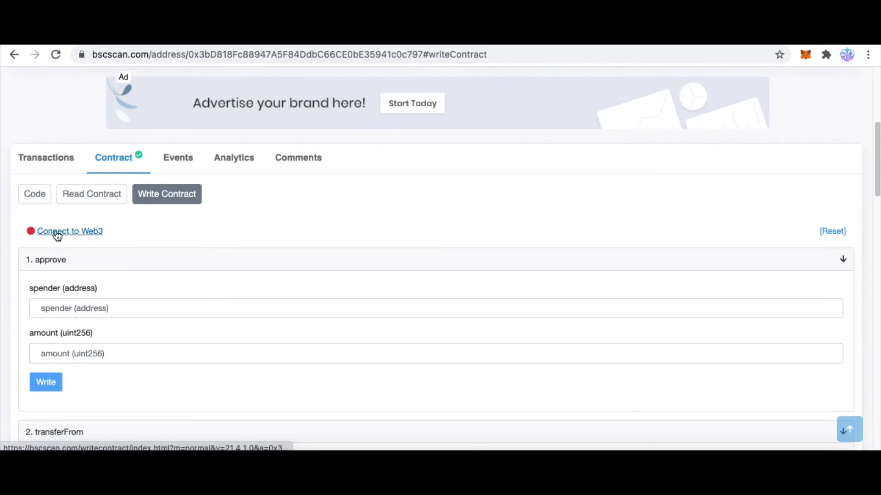
mouse_move(156, 270)
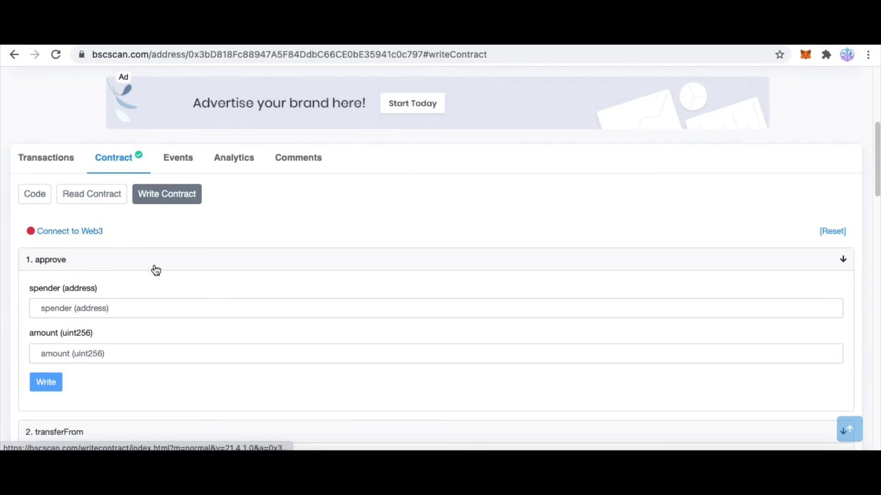
scroll("down", 3)
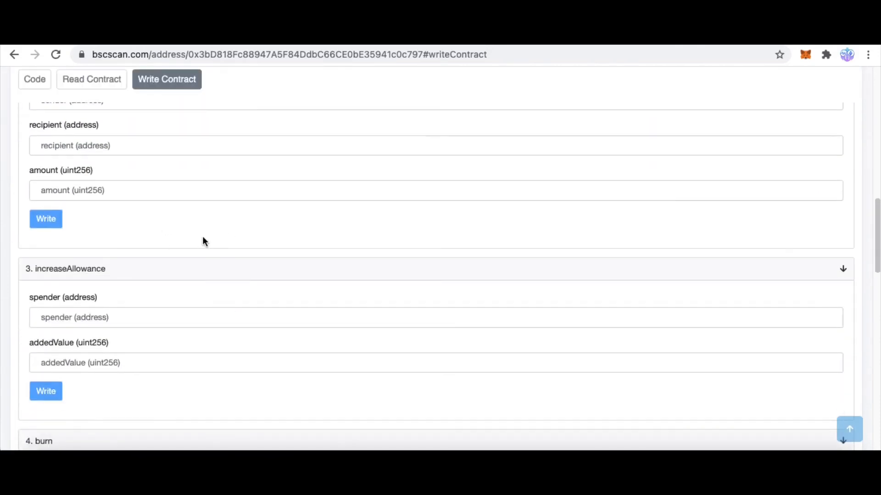
mouse_move(137, 255)
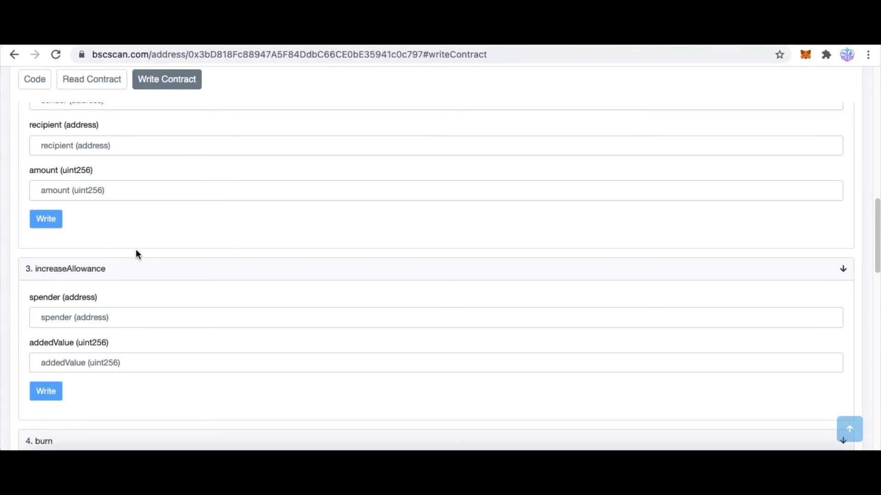
scroll("down", 3)
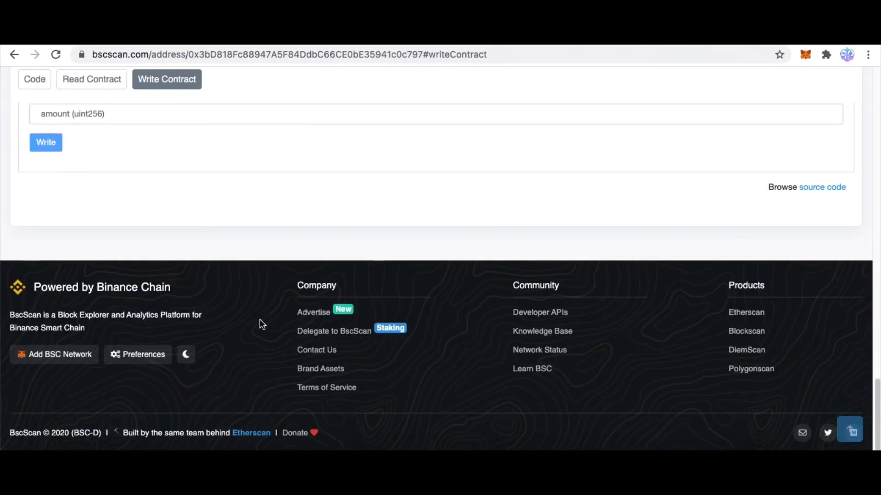
scroll("up", 3)
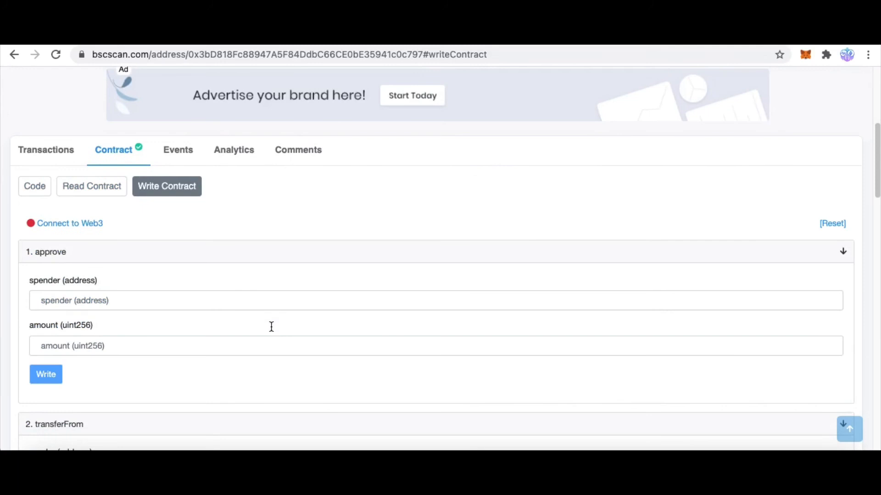
scroll("up", 3)
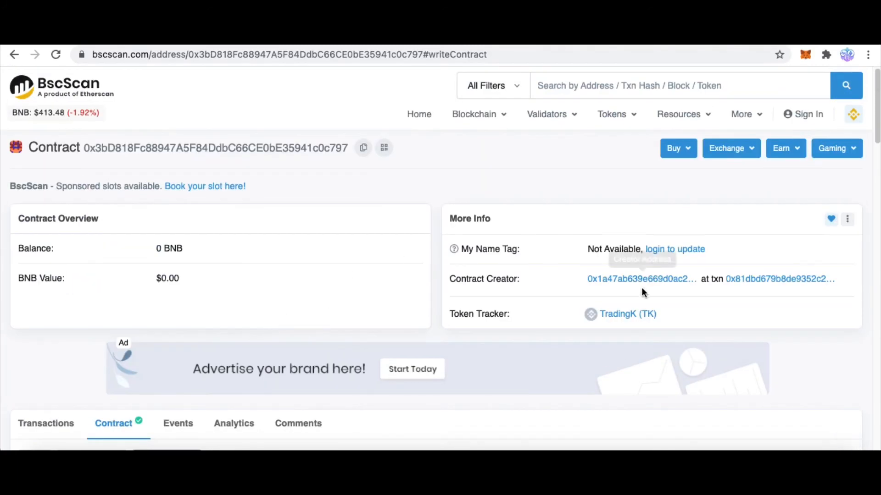
mouse_move(198, 277)
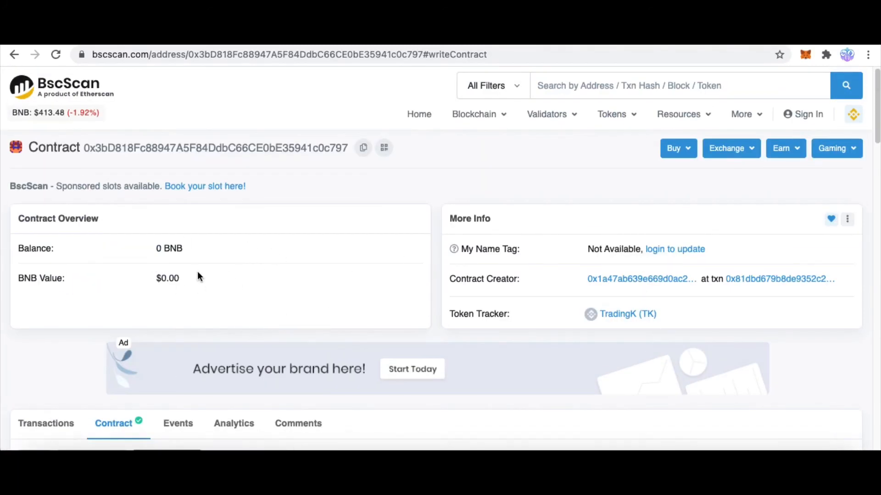